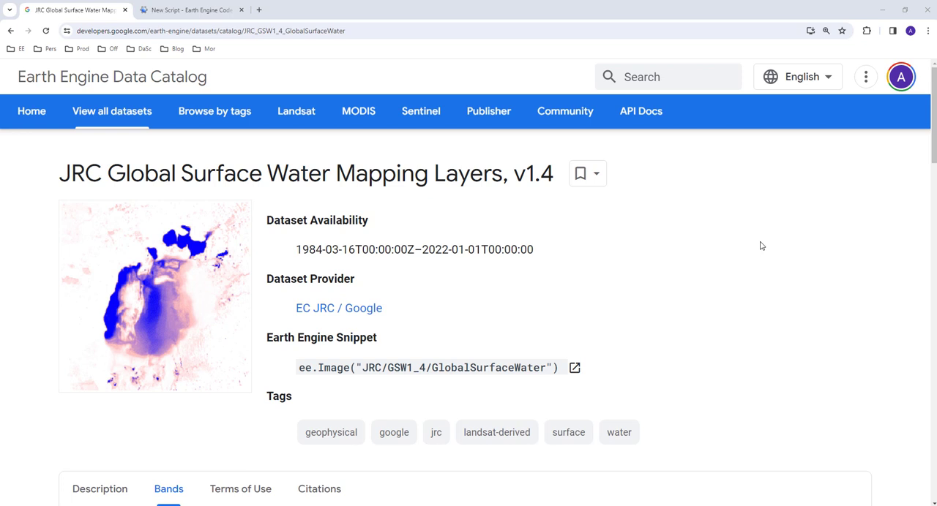
mouse_move(622, 240)
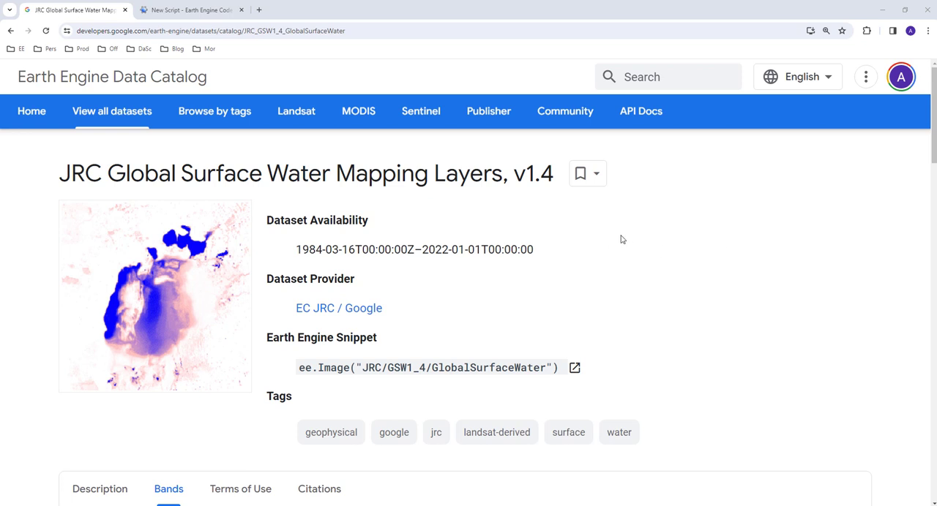
Review the JRC dataset's Bands table, reading the max_extent band name and description.
scroll(down, 3)
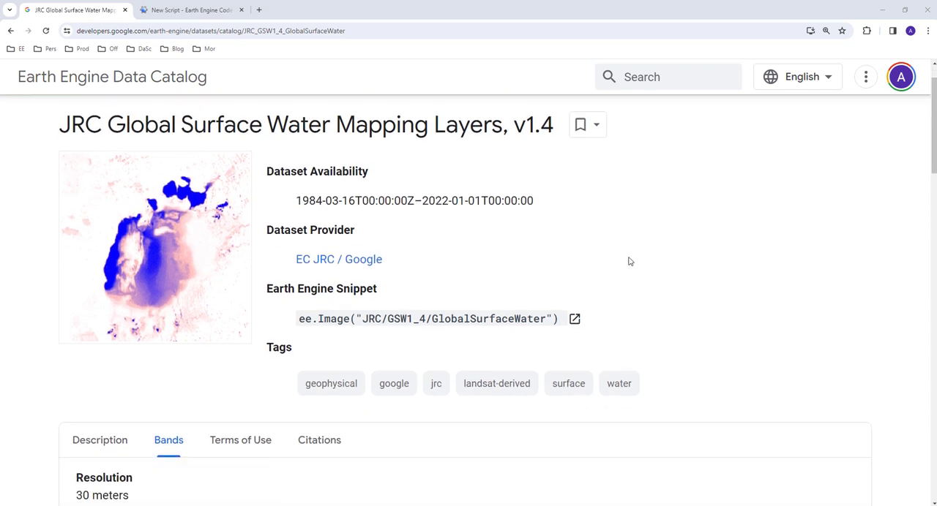
mouse_move(306, 194)
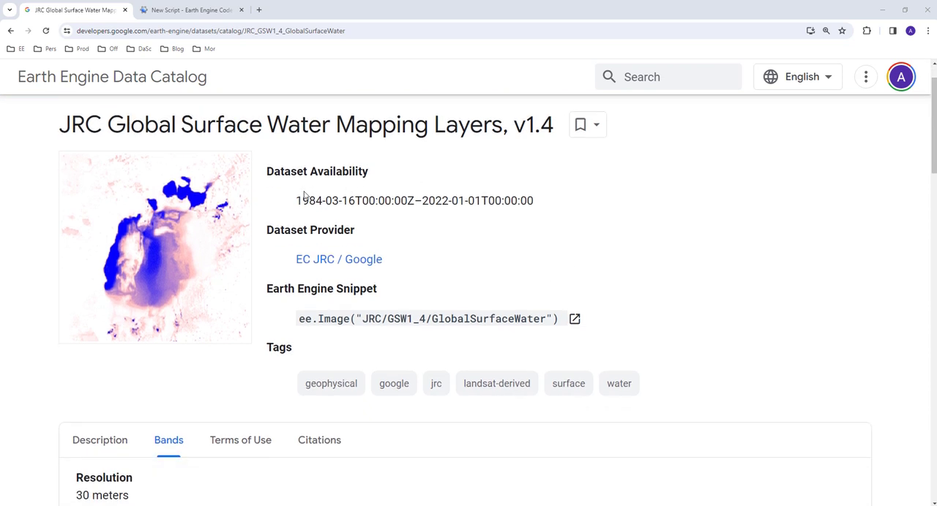
double_click(304, 201)
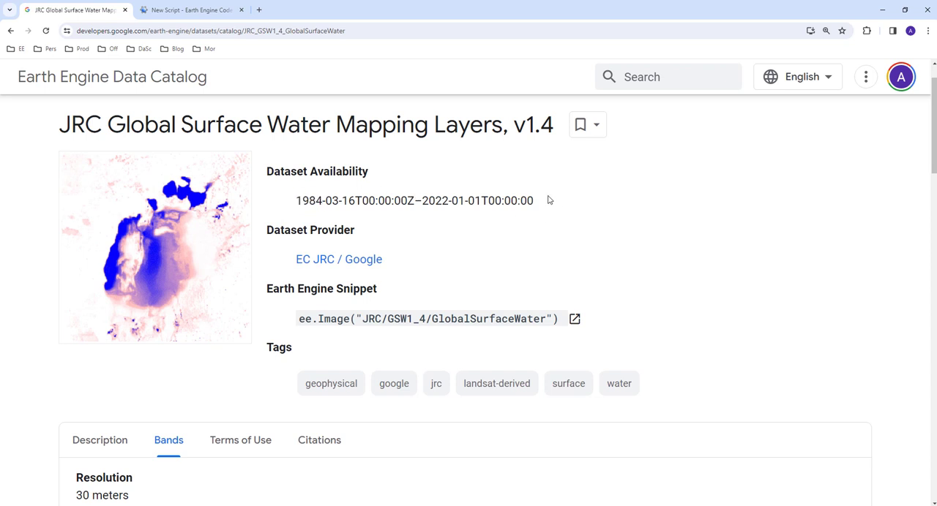
mouse_move(559, 211)
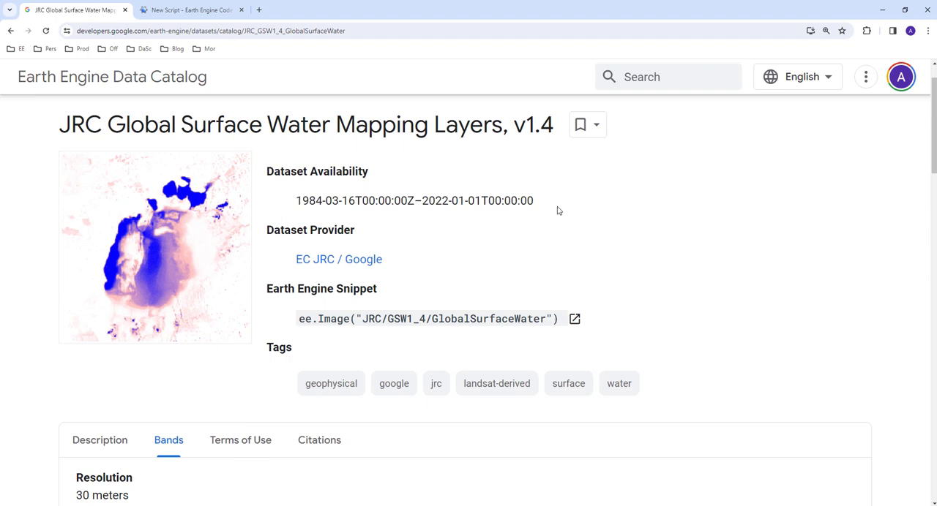
scroll(down, 3)
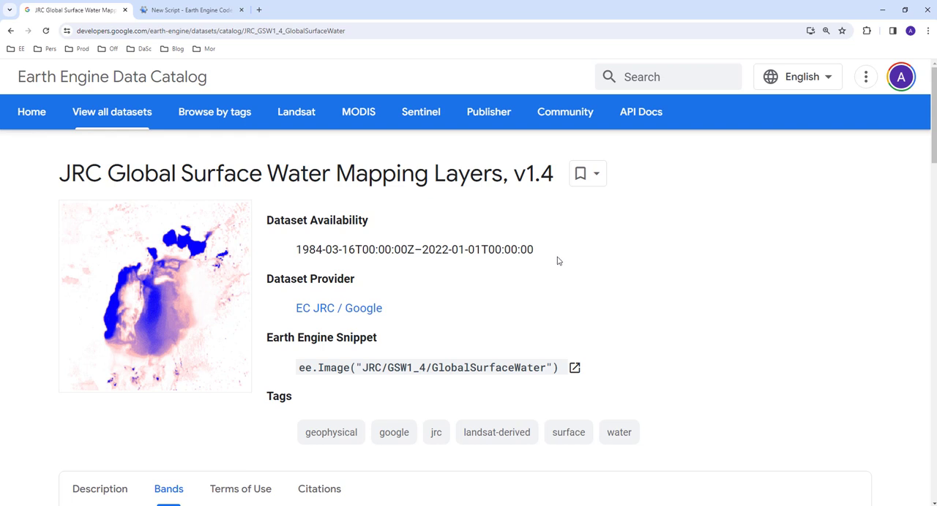
mouse_move(575, 256)
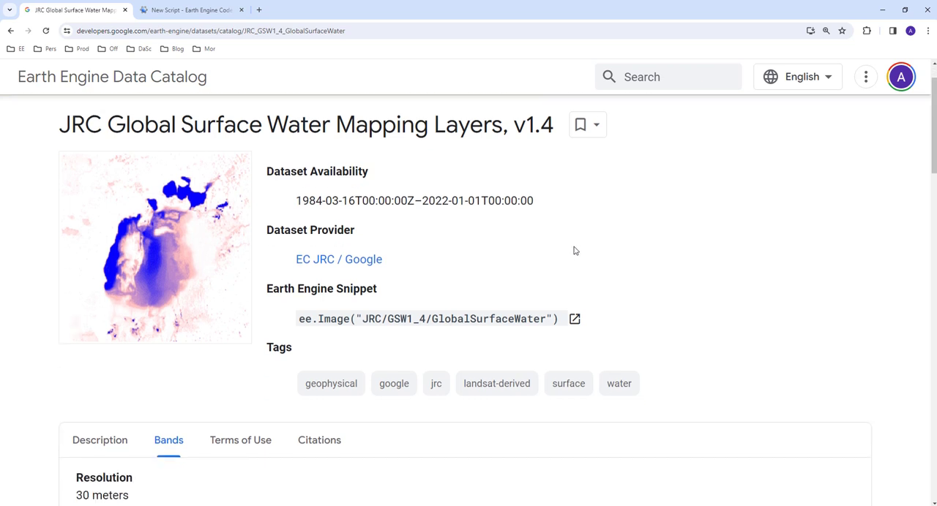
scroll(down, 3)
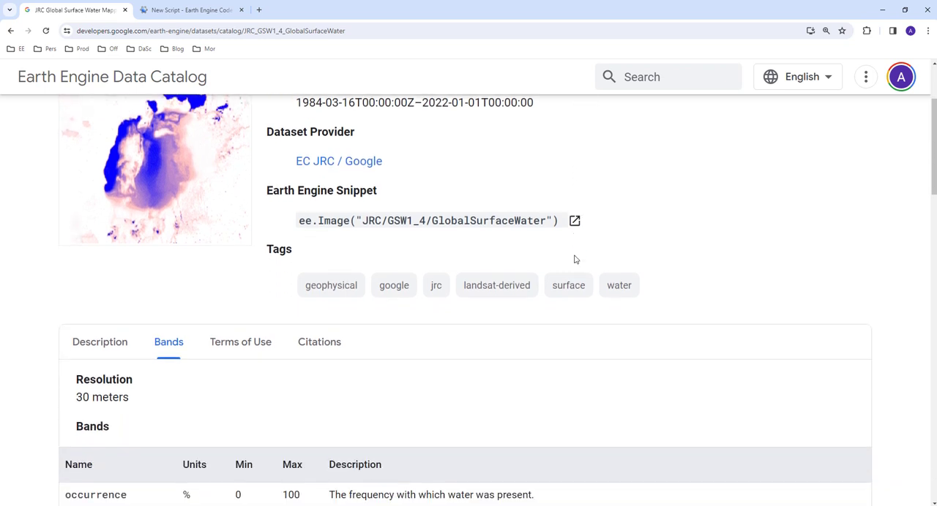
scroll(down, 3)
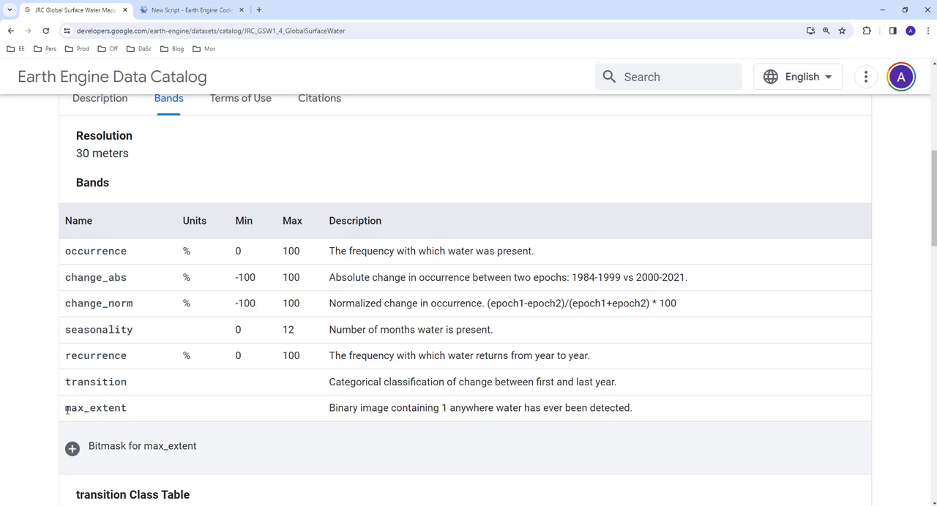
double_click(96, 407)
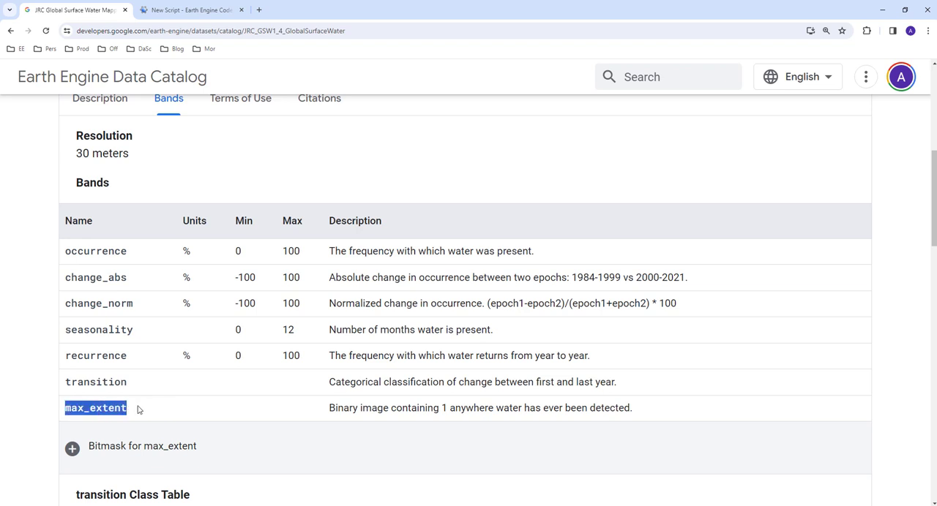
mouse_move(228, 413)
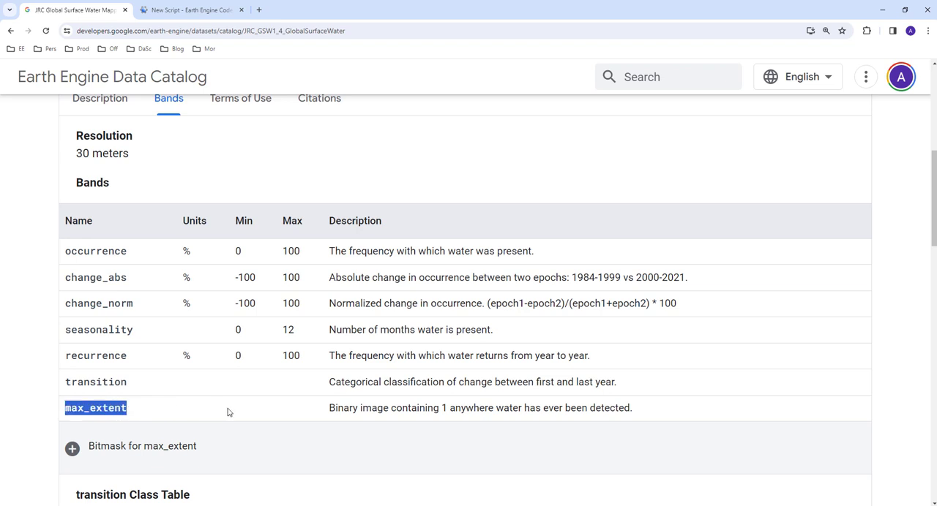
double_click(343, 407)
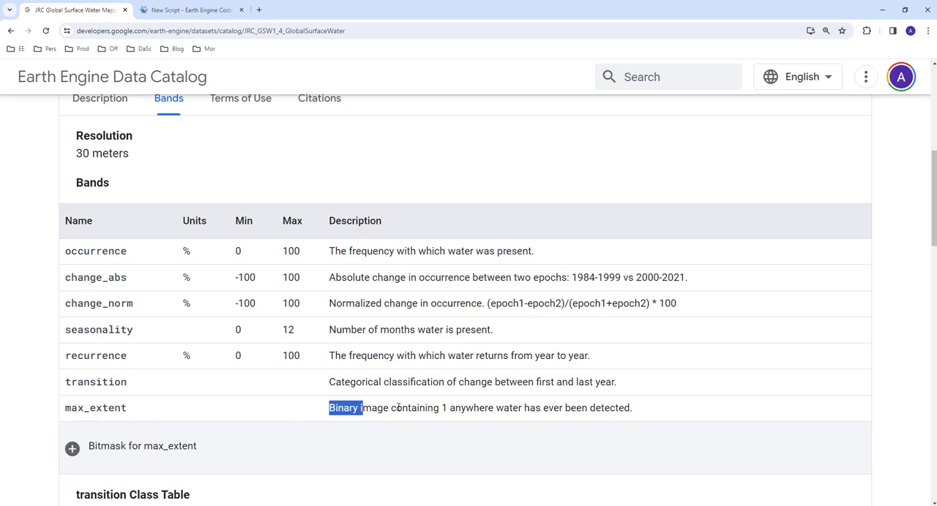
drag(344, 407, 633, 407)
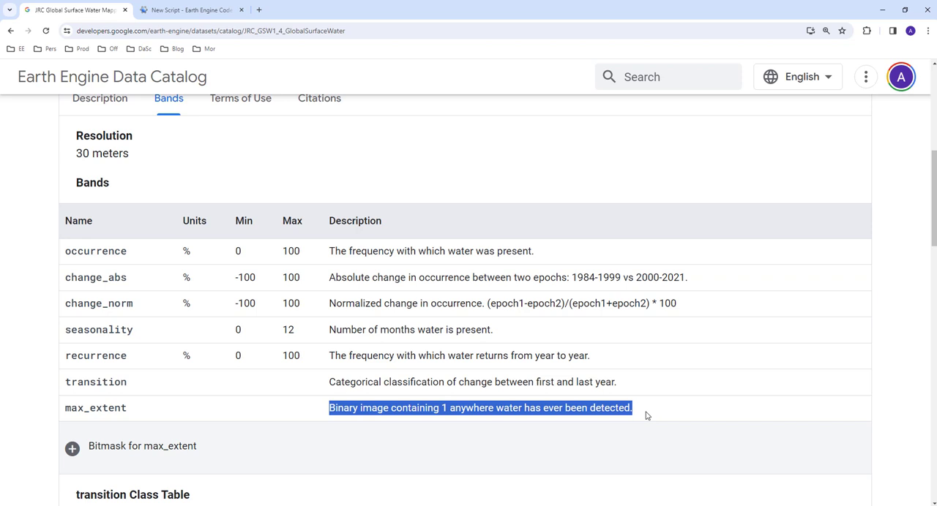
mouse_move(501, 433)
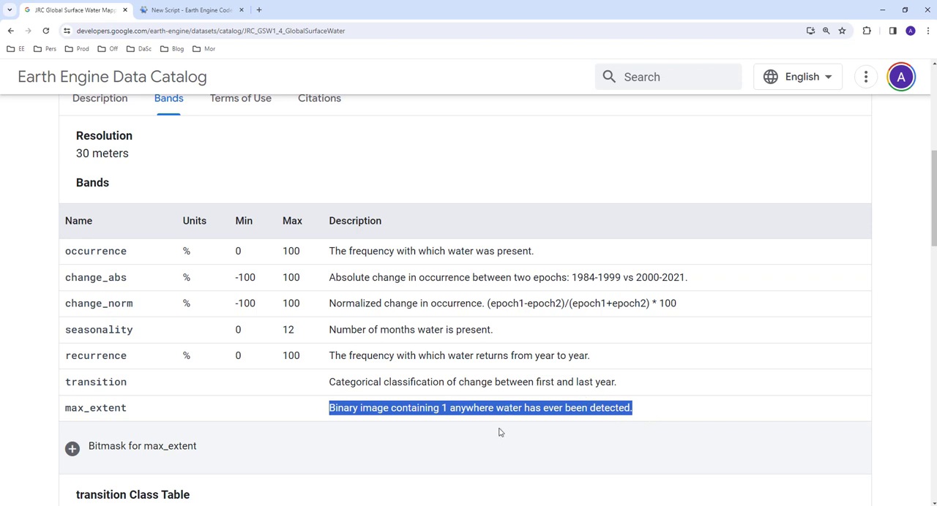
click(501, 432)
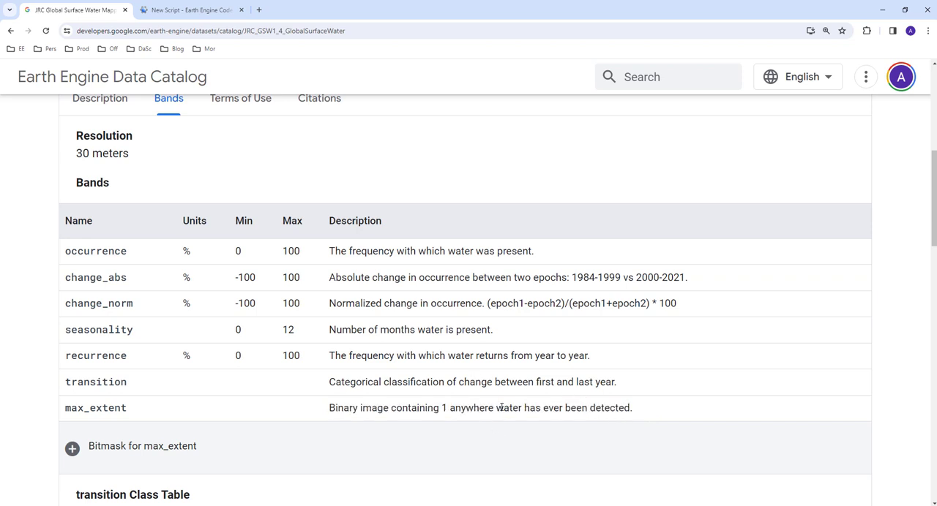
mouse_move(483, 394)
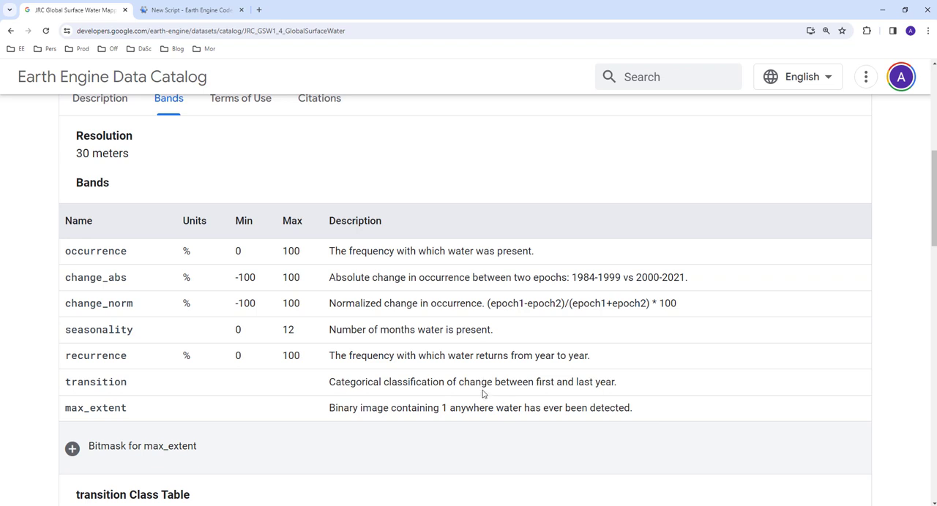
double_click(95, 407)
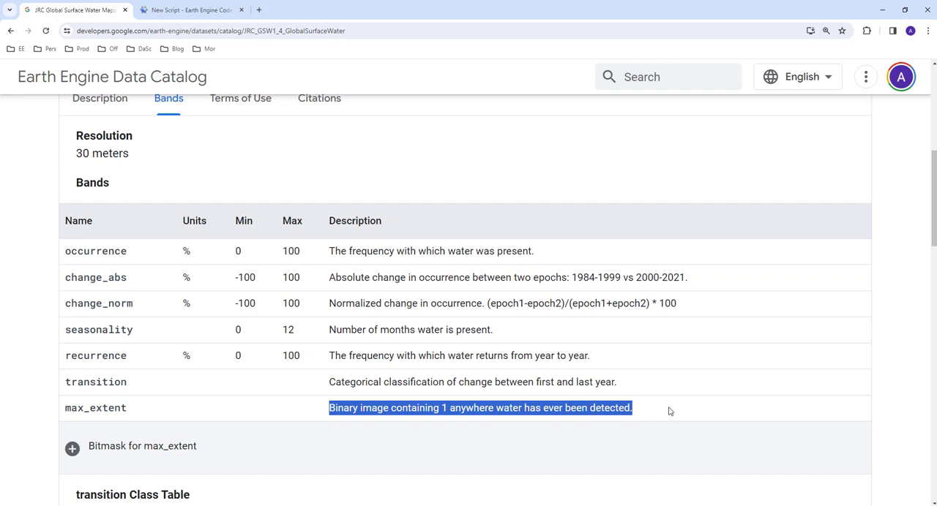
click(666, 407)
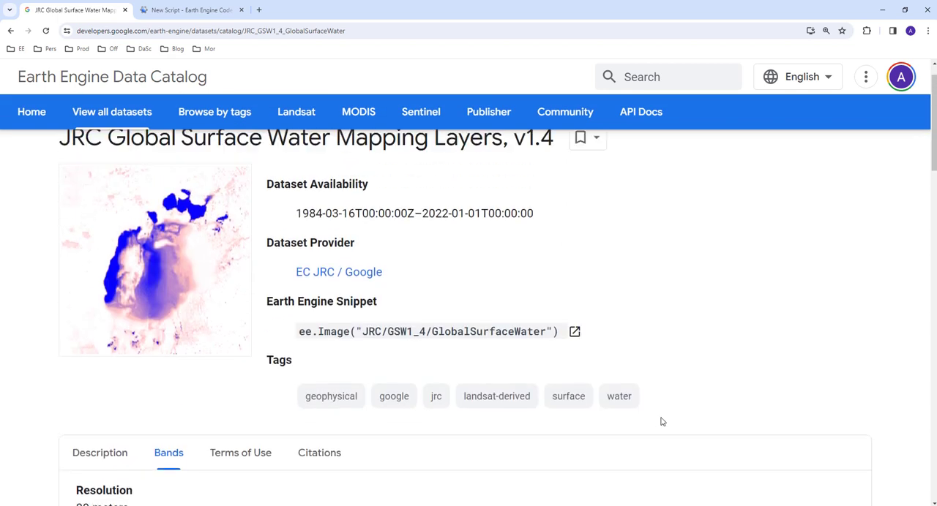
scroll(down, 3)
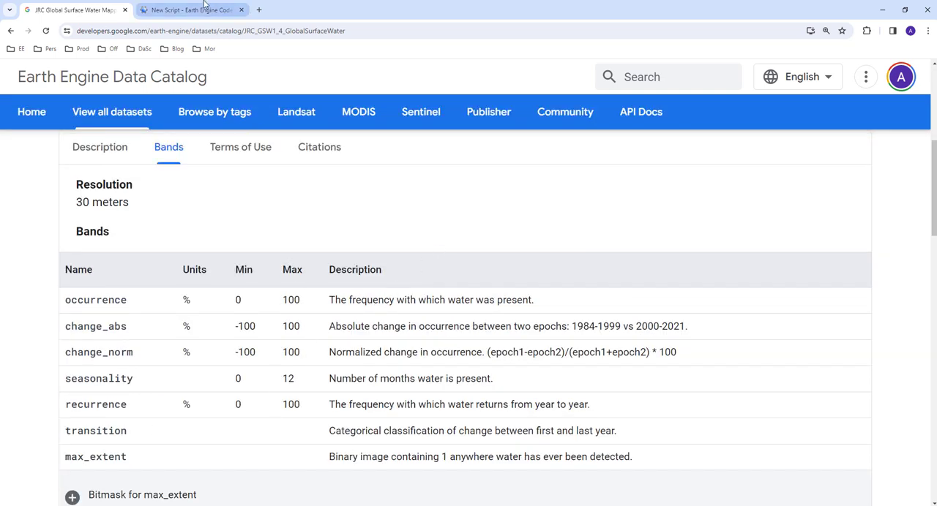
Copy the dataset's ee.Image snippet from the catalog page for use in the new script.
click(192, 8)
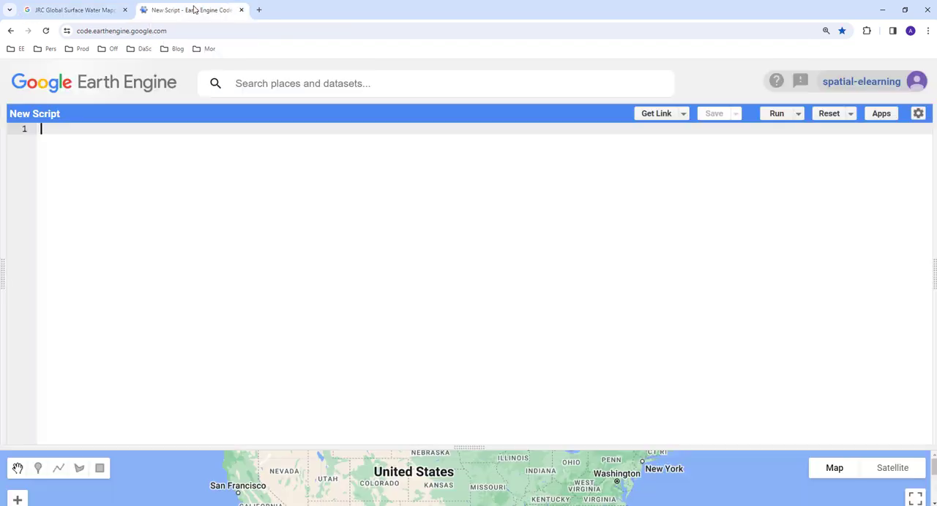
click(70, 9)
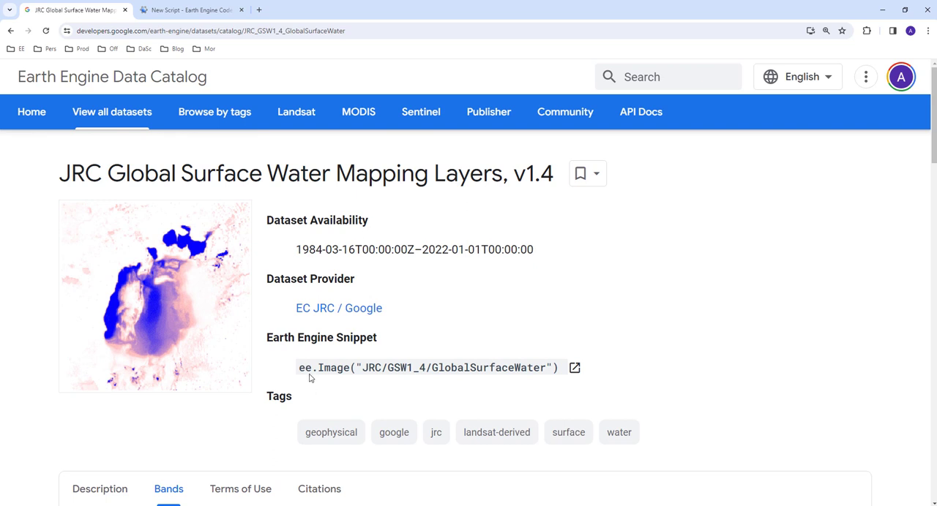
click(574, 368)
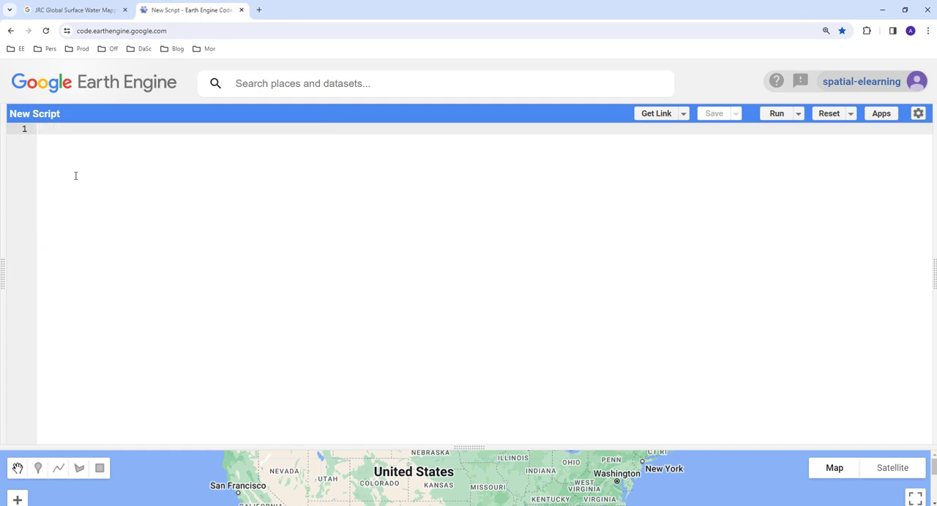
Declare var gsw = ee.Image("JRC/GSW1_4/GlobalSurfaceWater"); in the script.
text(ee.Image("JRC/GSW1_4/GlobalSurfaceWater"))
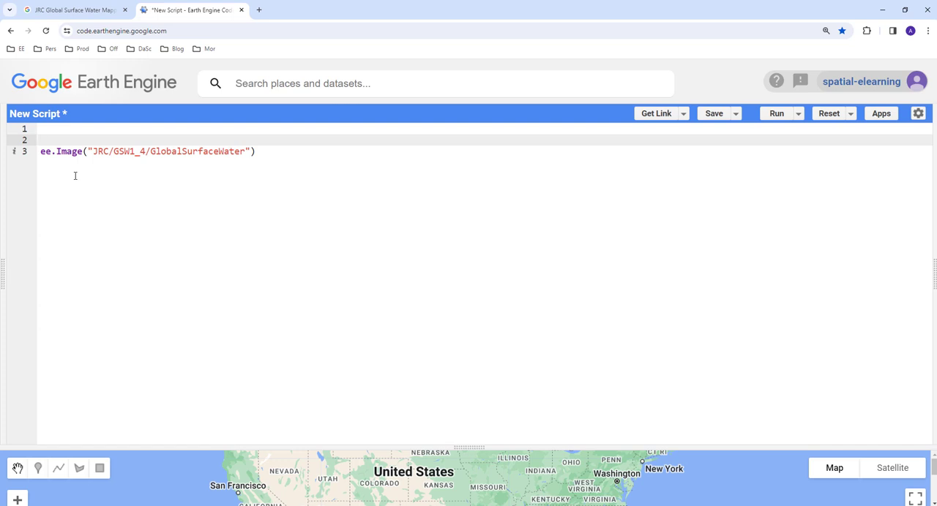
text(var gsw)
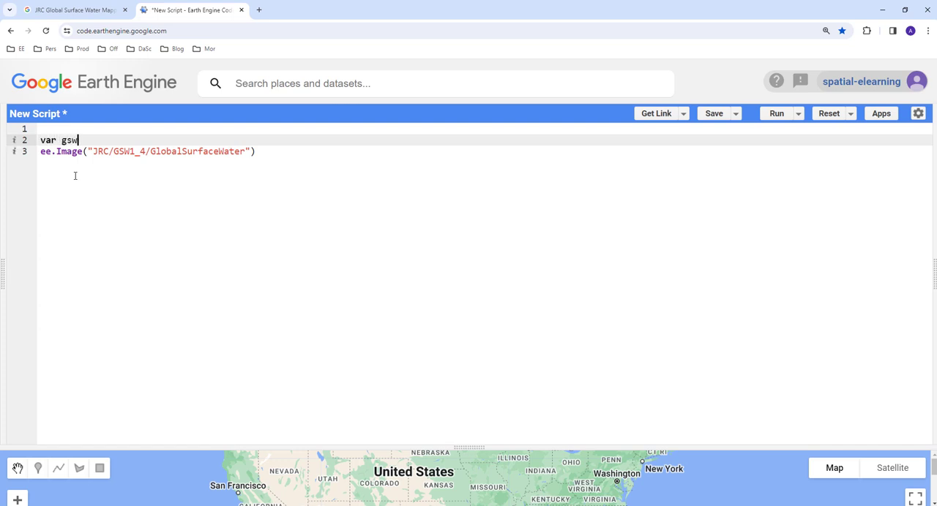
text(=)
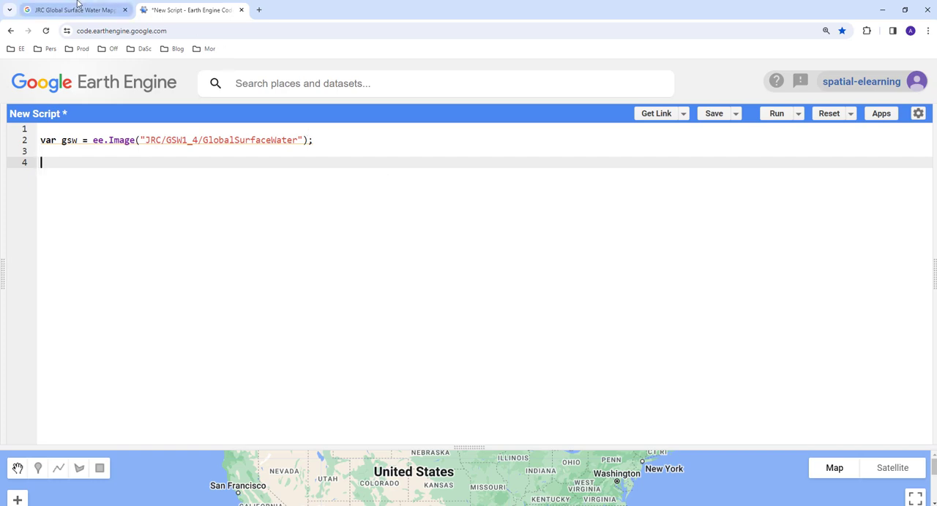
Check the max_extent band name in the catalog and return to the empty script line.
click(65, 8)
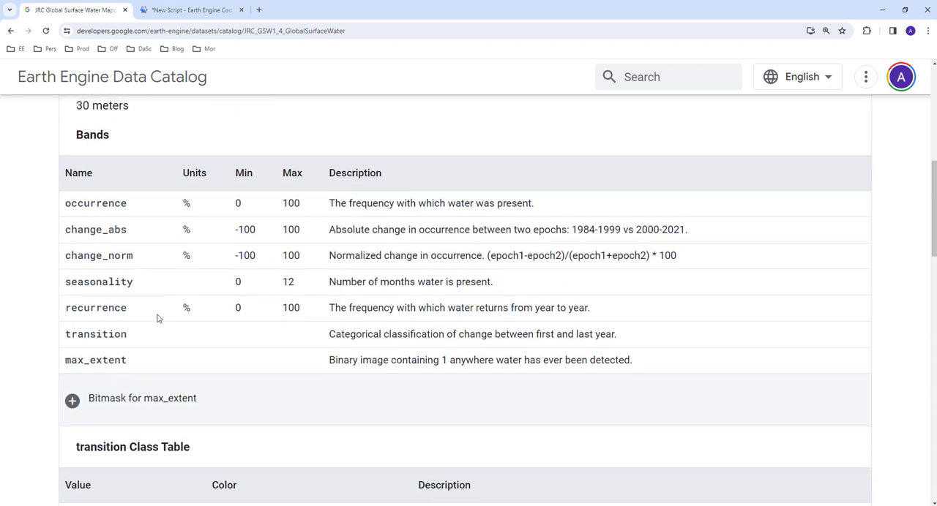
double_click(95, 360)
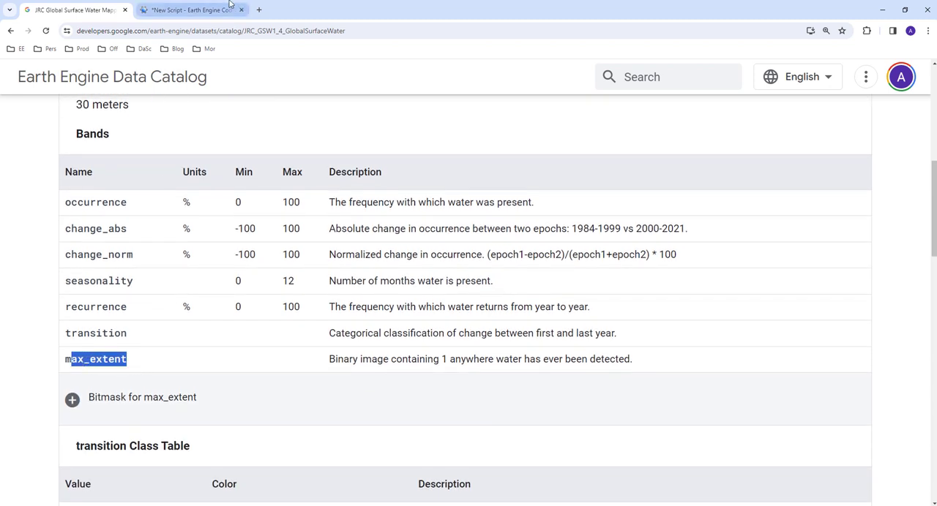
click(191, 9)
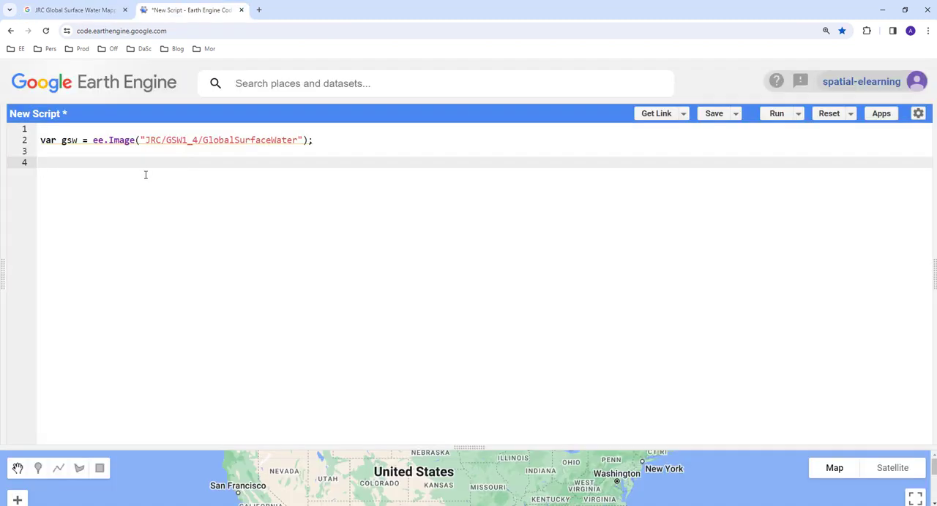
Write var water = gsw.select('max_extent'); below the image import.
text(var water = g)
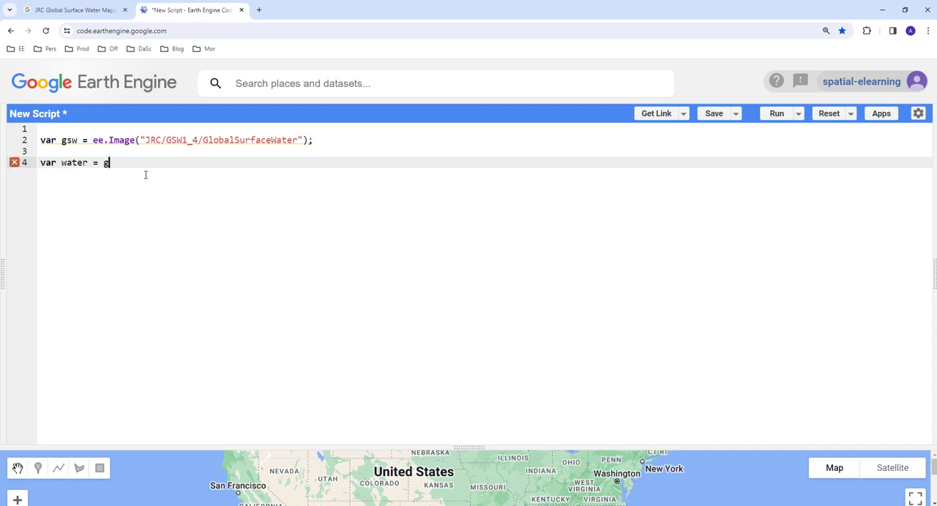
text(sw.s)
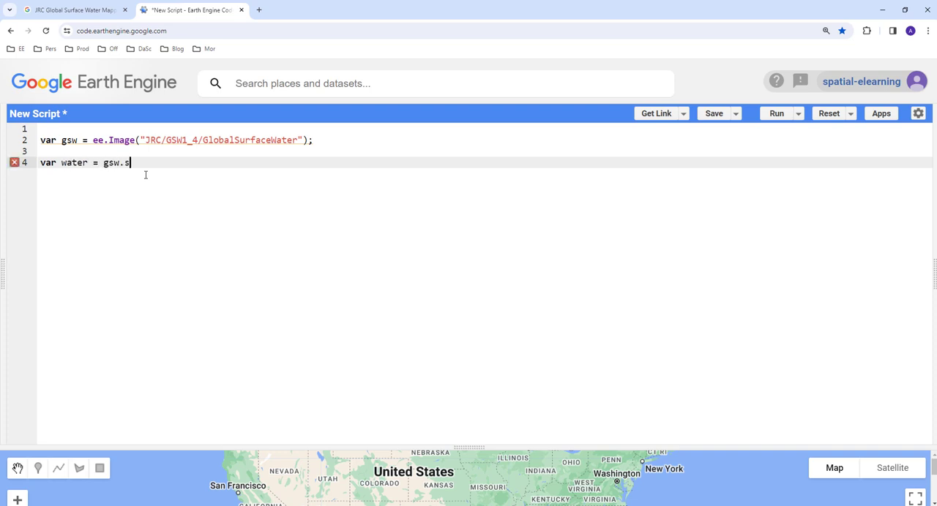
text(elect())
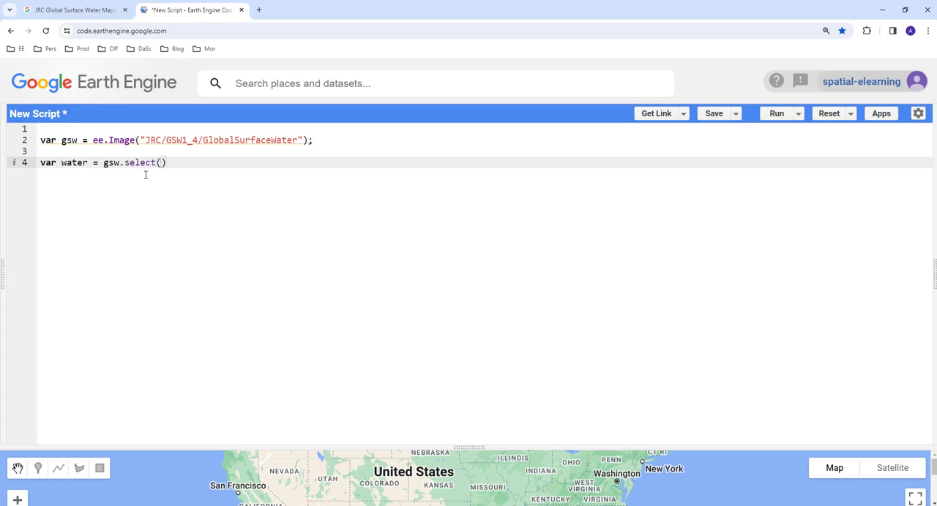
text(')
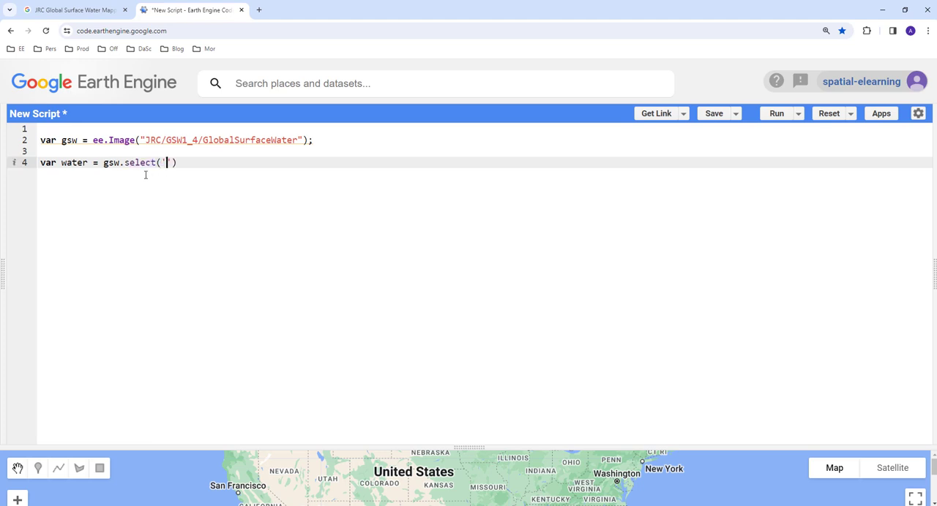
text(max_)
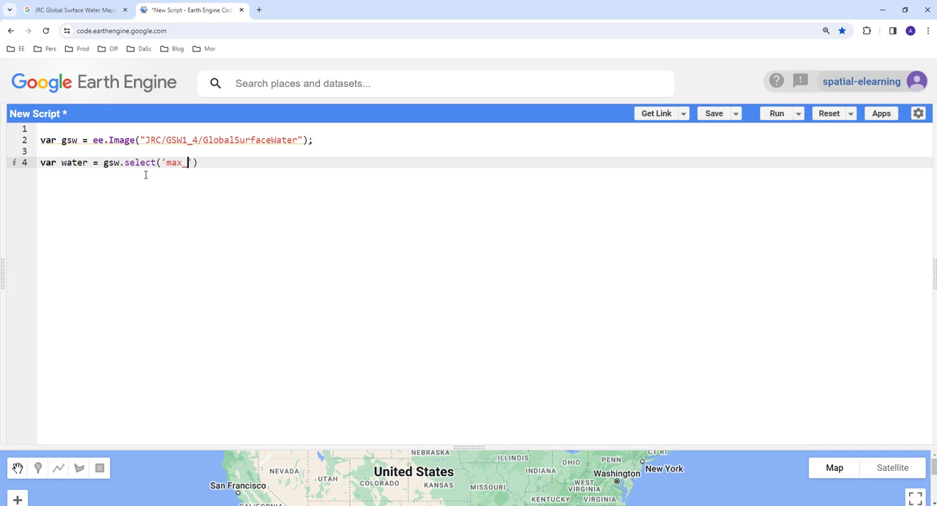
text(extent')
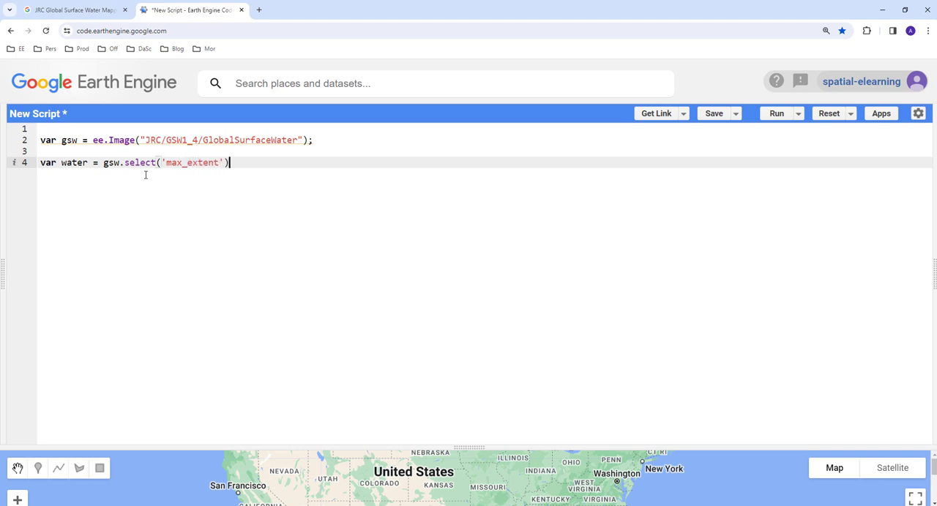
text(;)
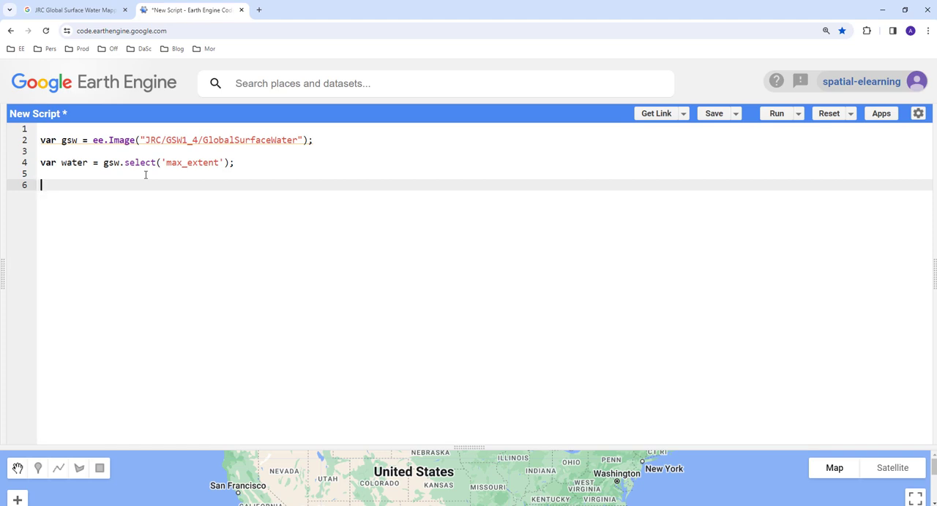
Write var masked = water.updateMask(water); using the updateMask autocomplete.
text(var)
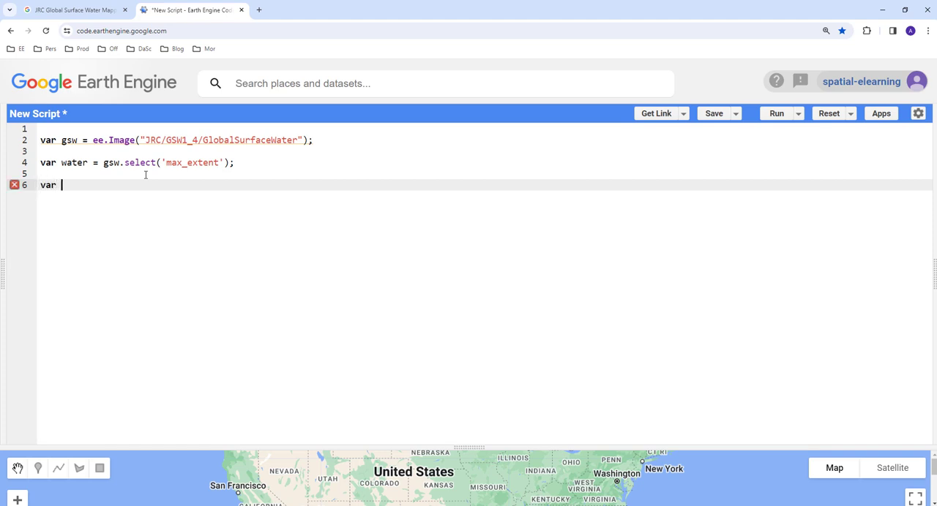
text(masked =)
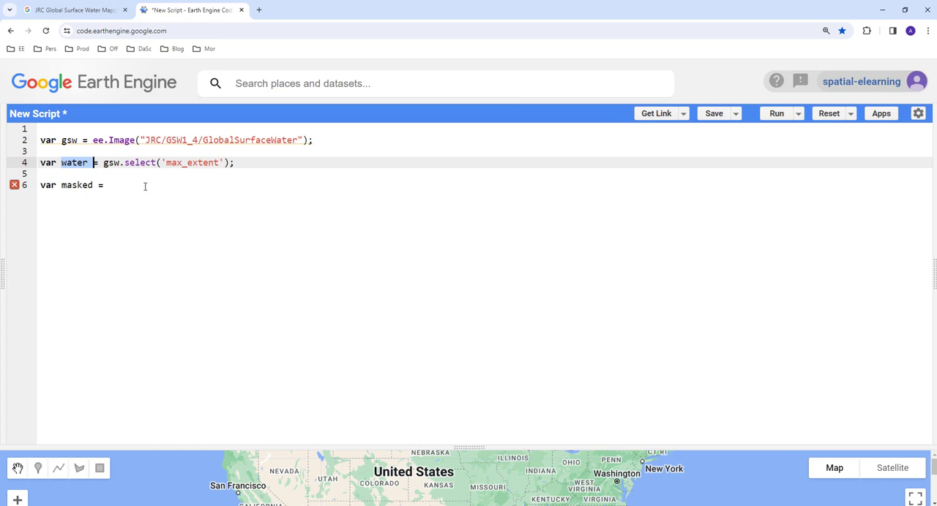
text(water)
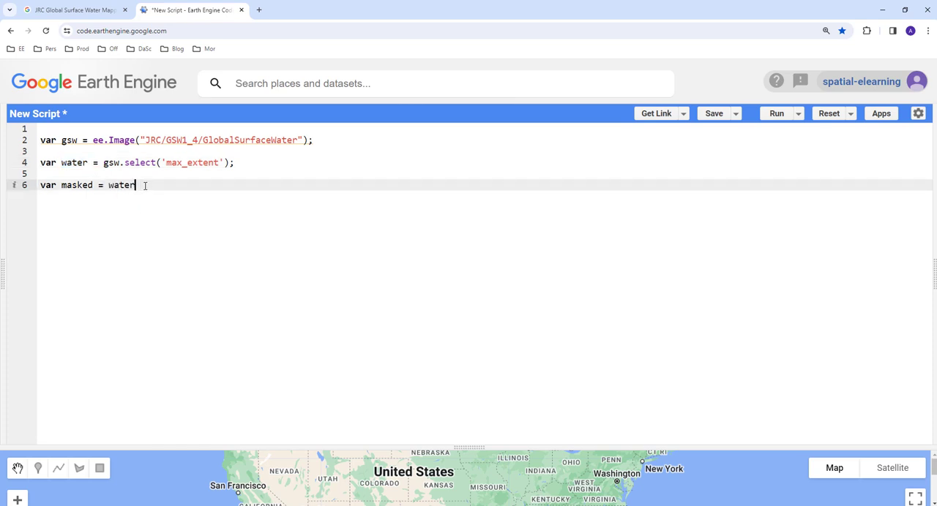
text(.)
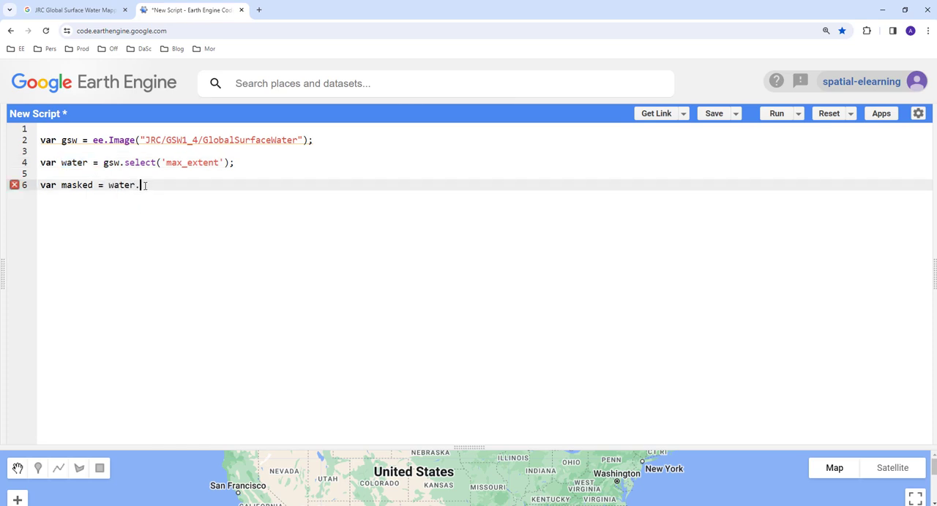
text(updated)
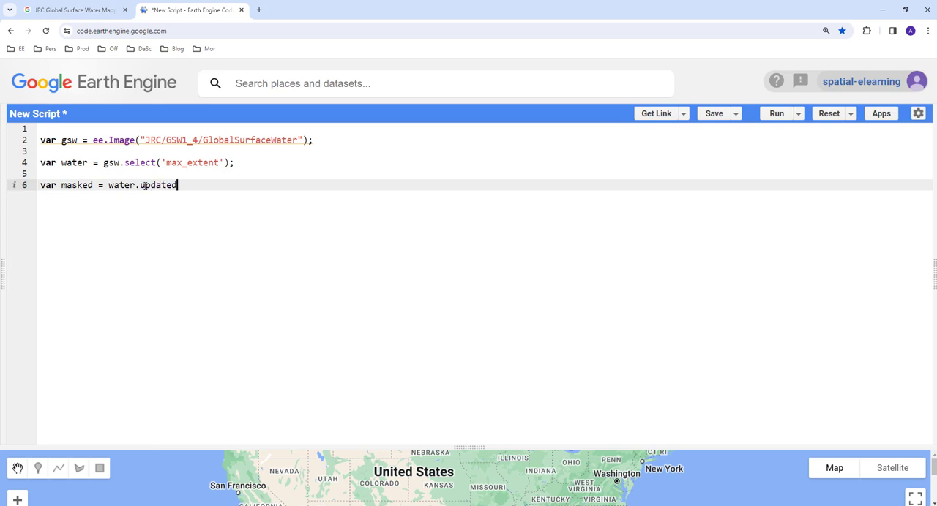
text(Mask)
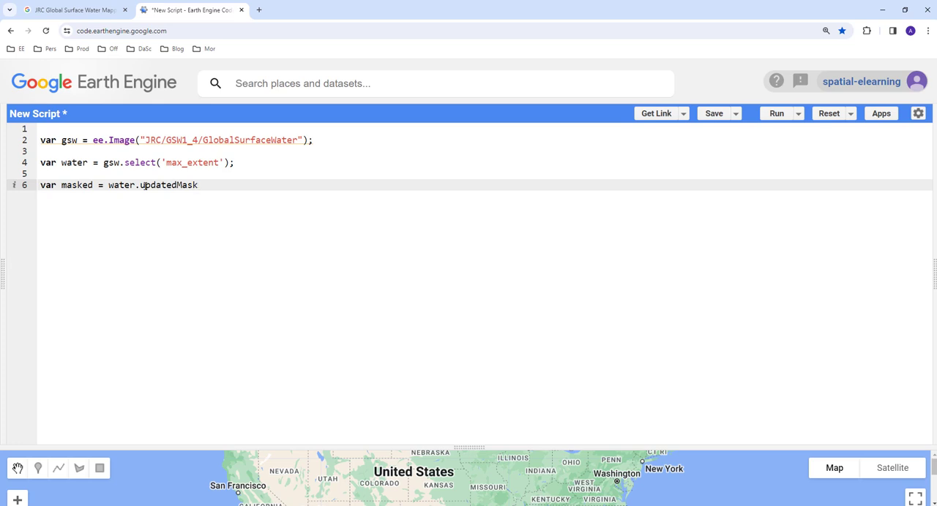
key(Backspace)
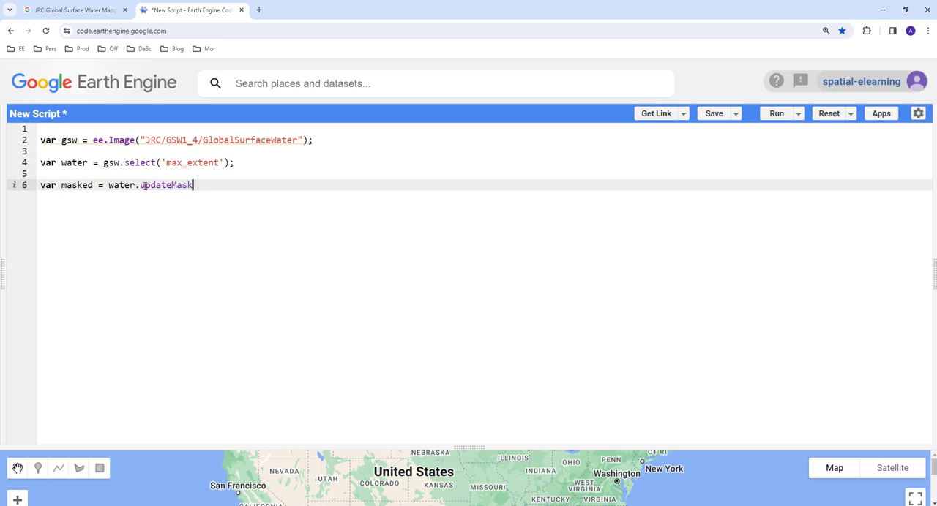
text(())
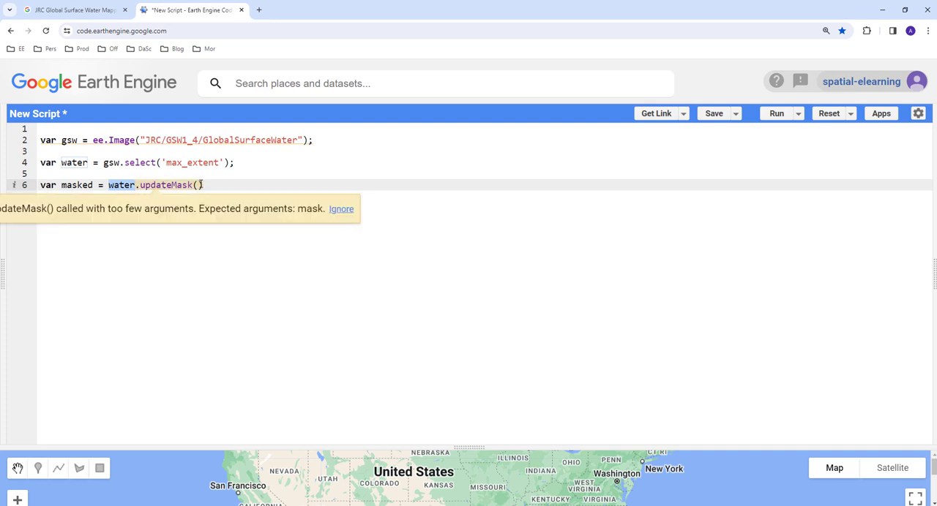
text(water)
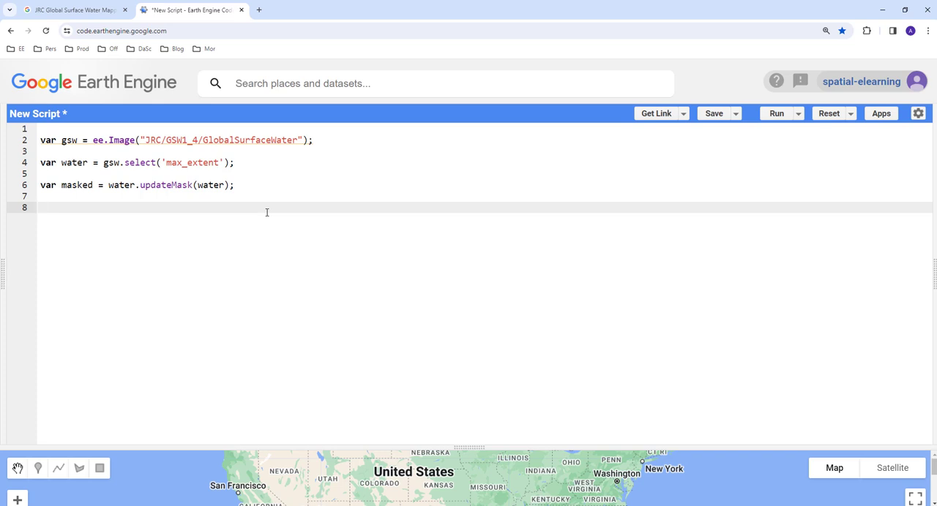
Write the alternative line var masked = water.selfMask();.
text(var)
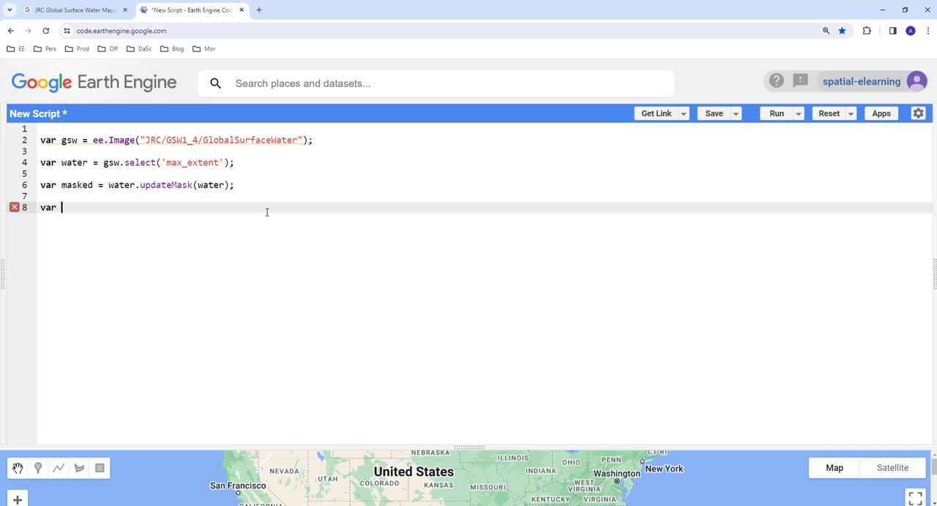
text(masked)
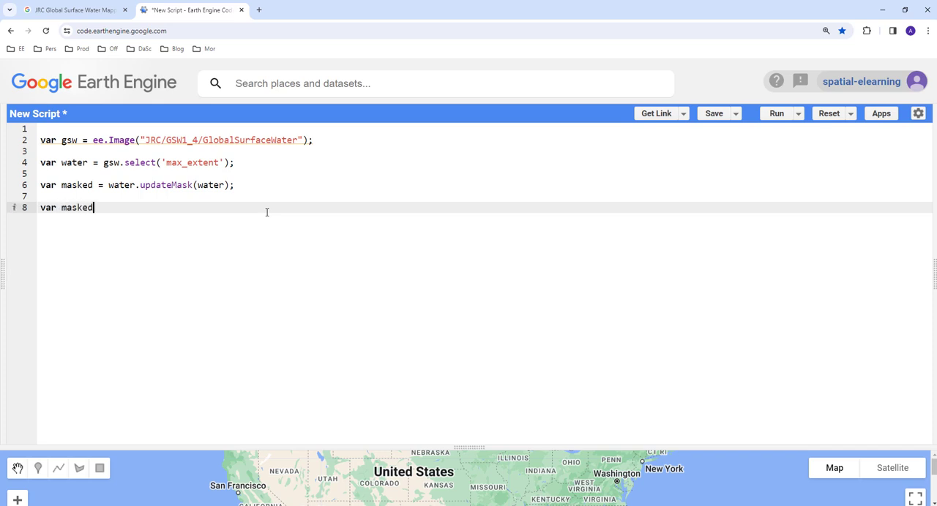
text(=)
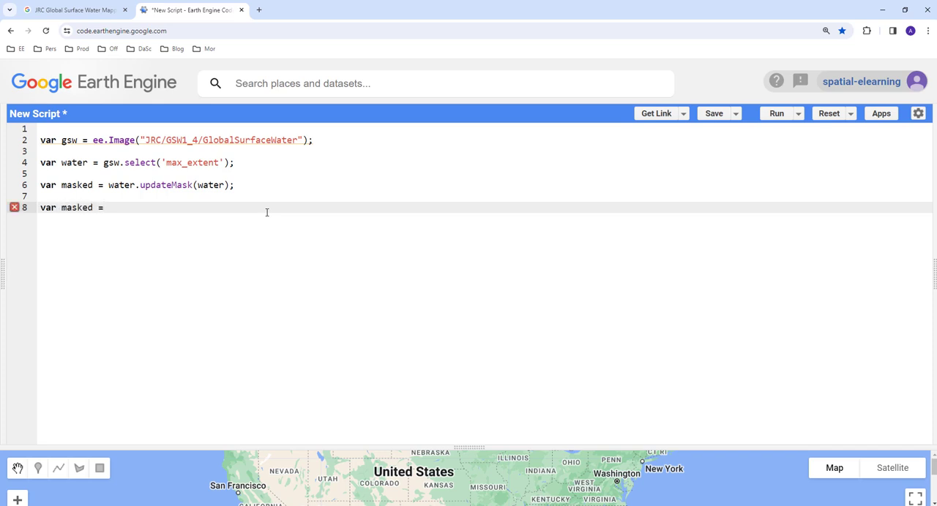
text(water.se)
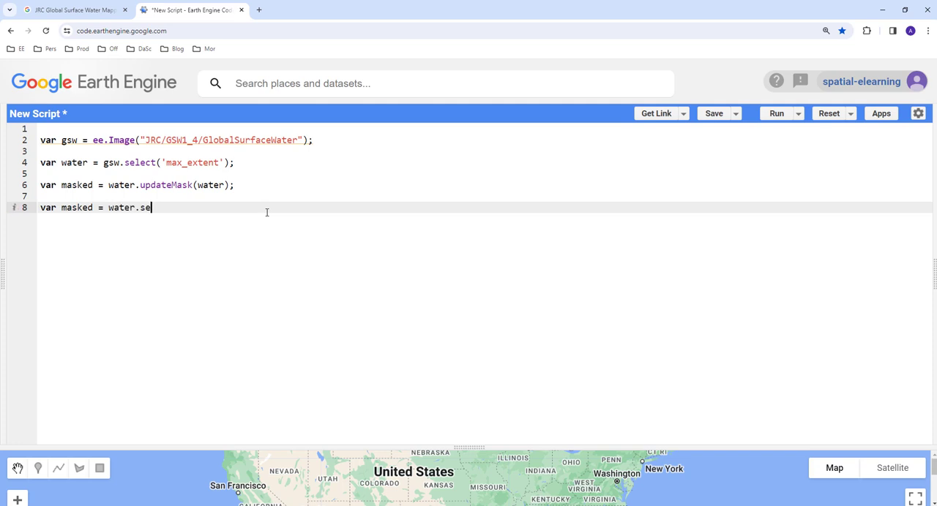
text(lfMask)
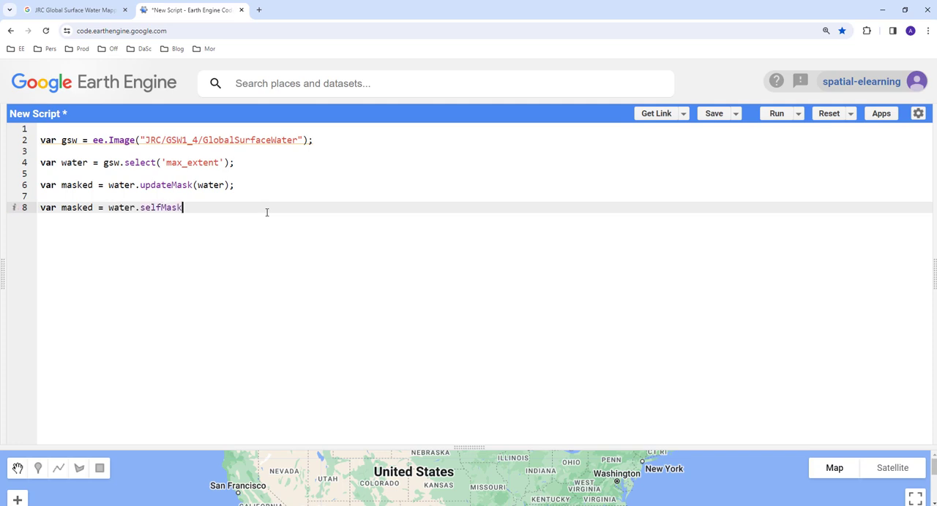
text(();)
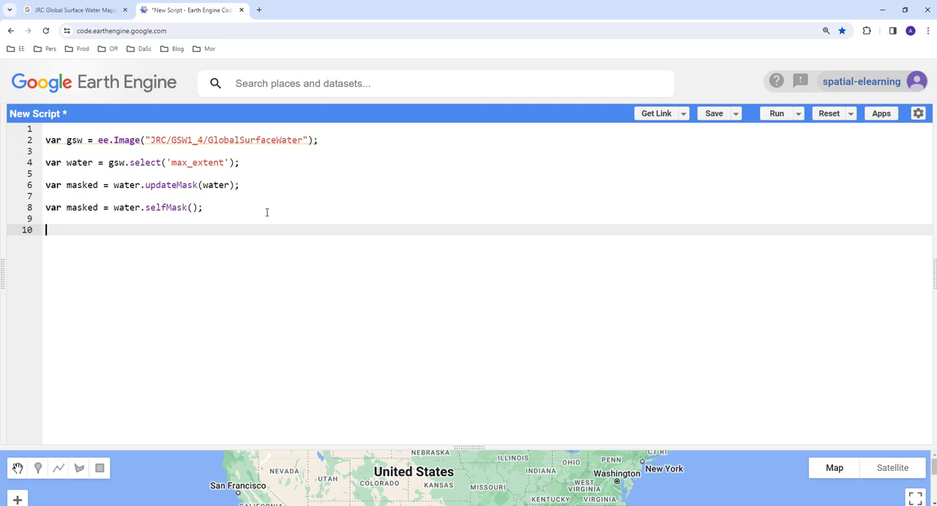
Write Map.addLayer(masked, {}, 'Water'); to add the masked image as the Water layer.
text(Map)
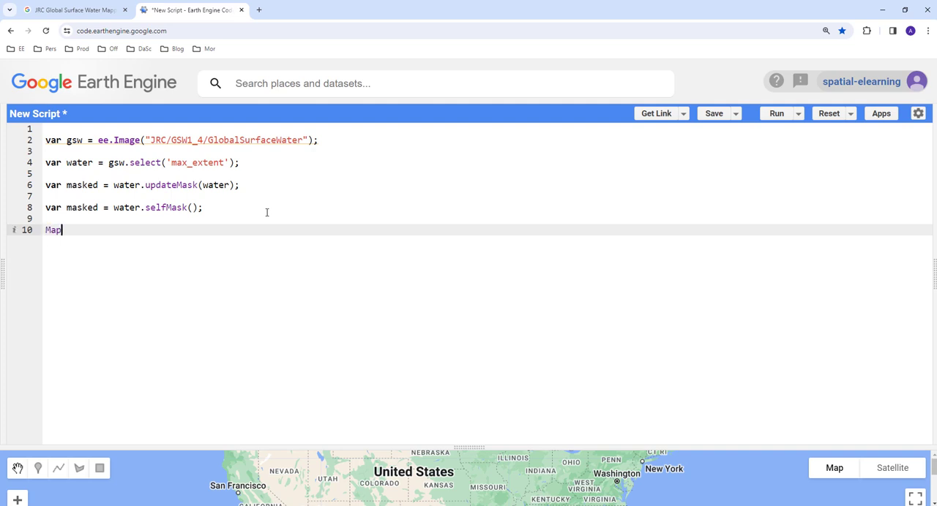
text(.addLayer(maske)
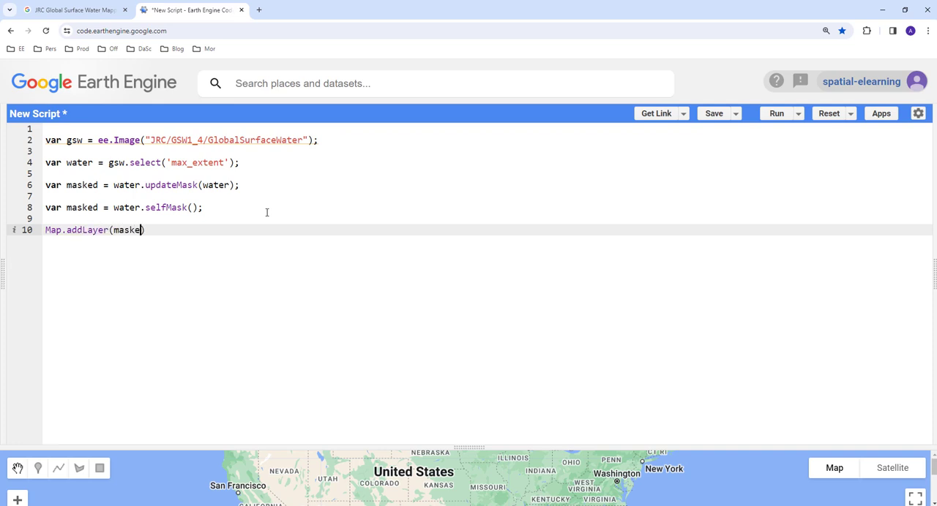
text(, {})
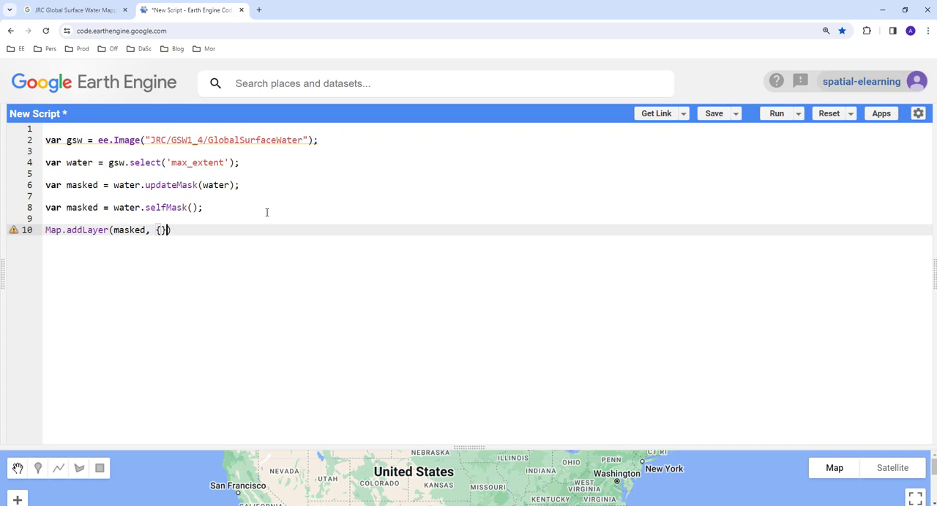
text(,)
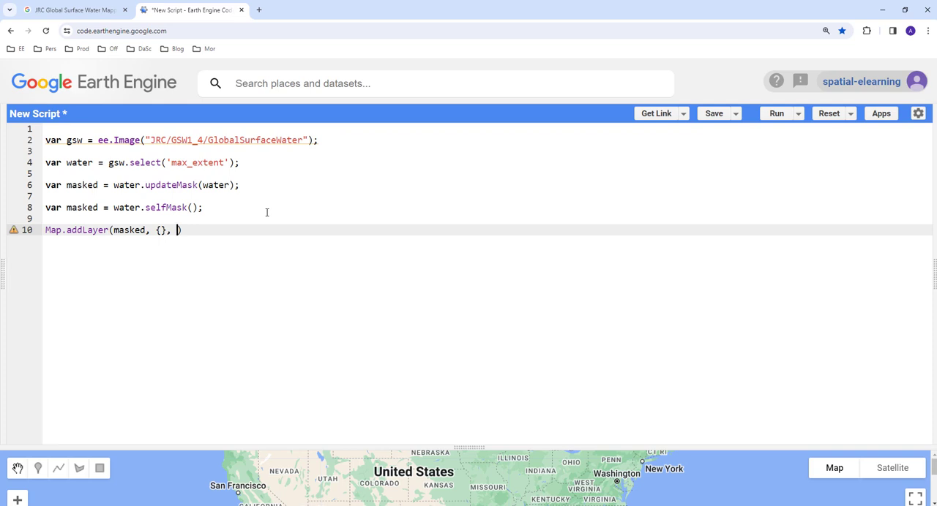
text(W)
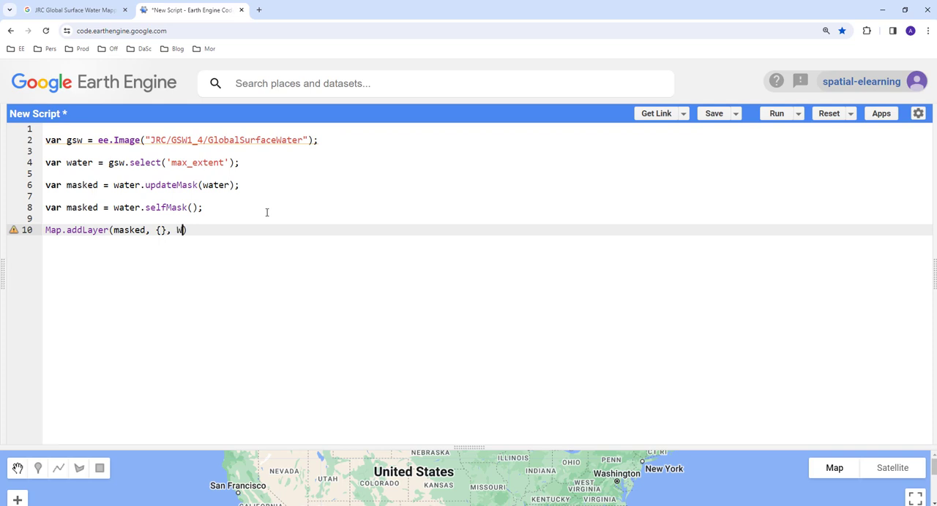
text(ater))
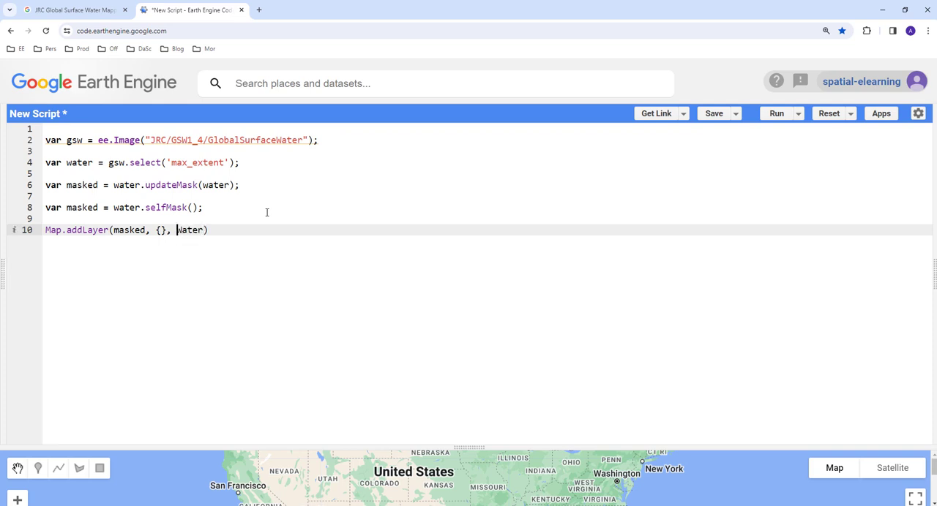
text('Water')
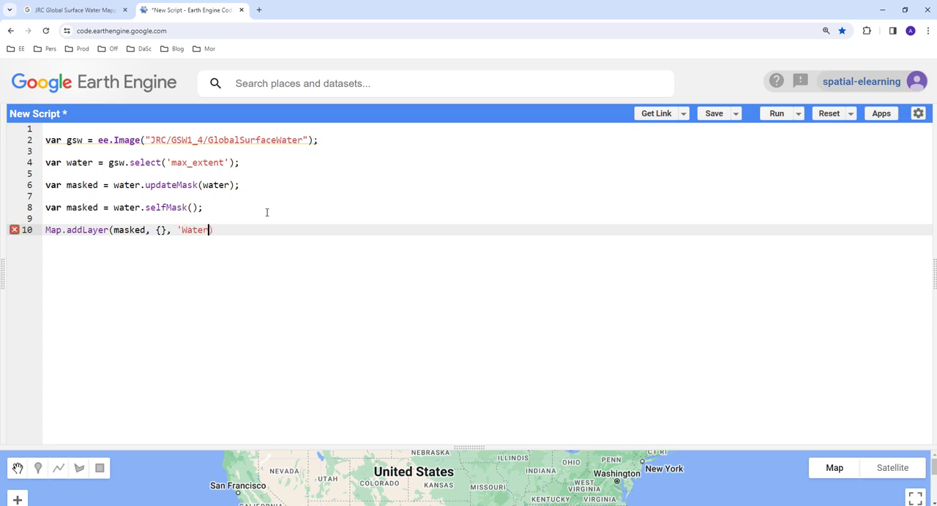
text())
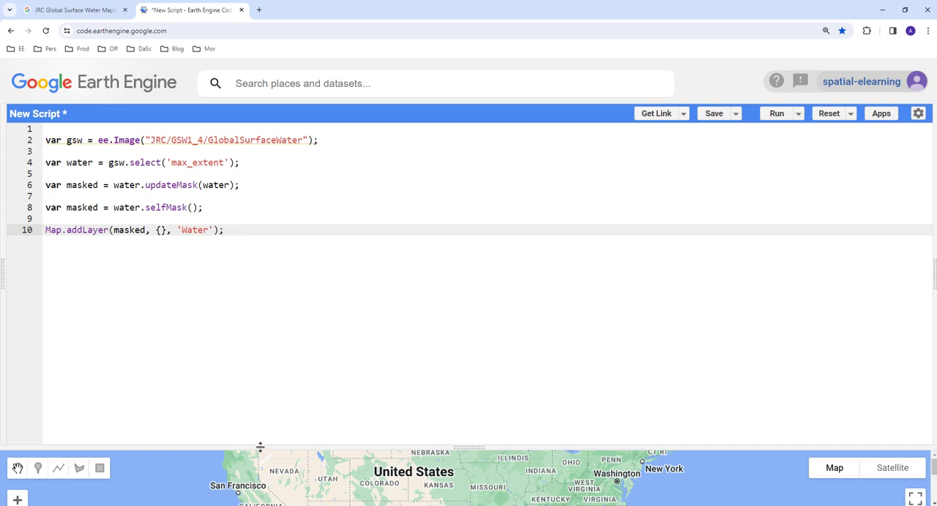
Drag the editor/map splitter upward to enlarge the map panel.
drag(260, 448, 260, 266)
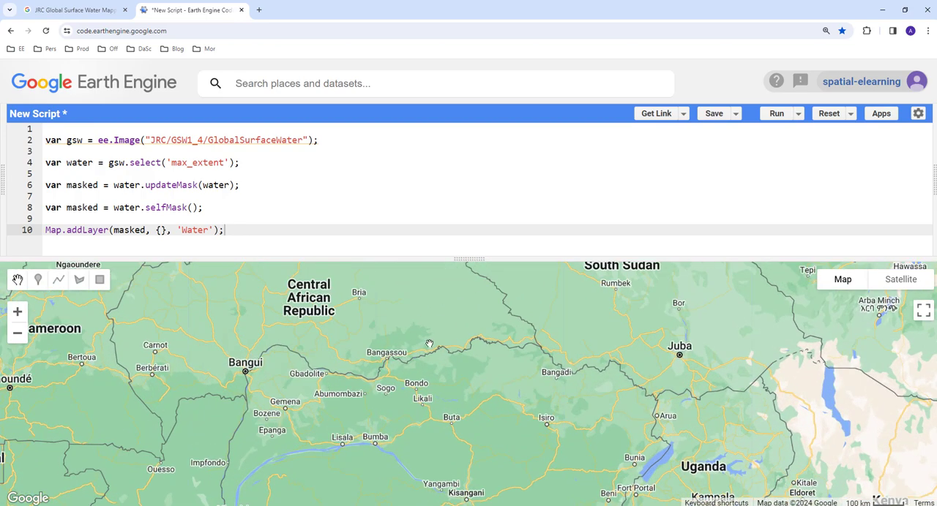
mouse_move(412, 310)
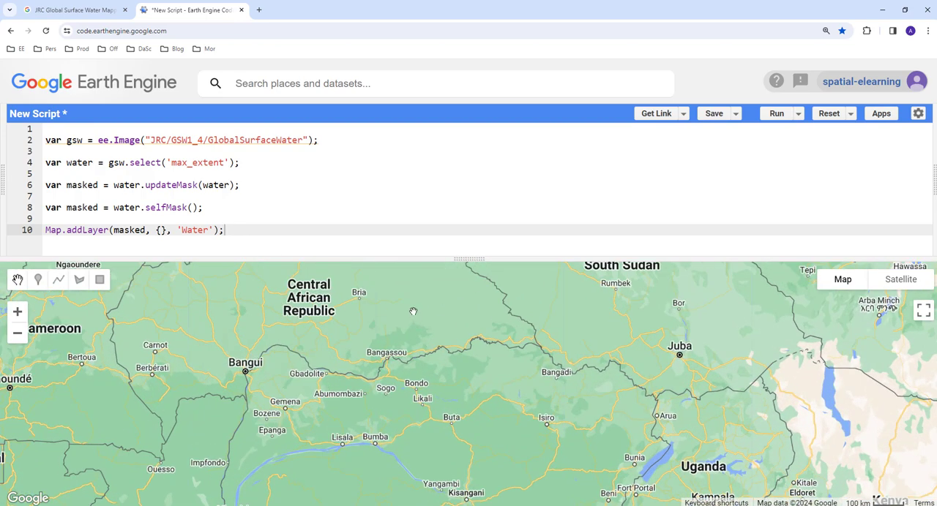
mouse_move(392, 322)
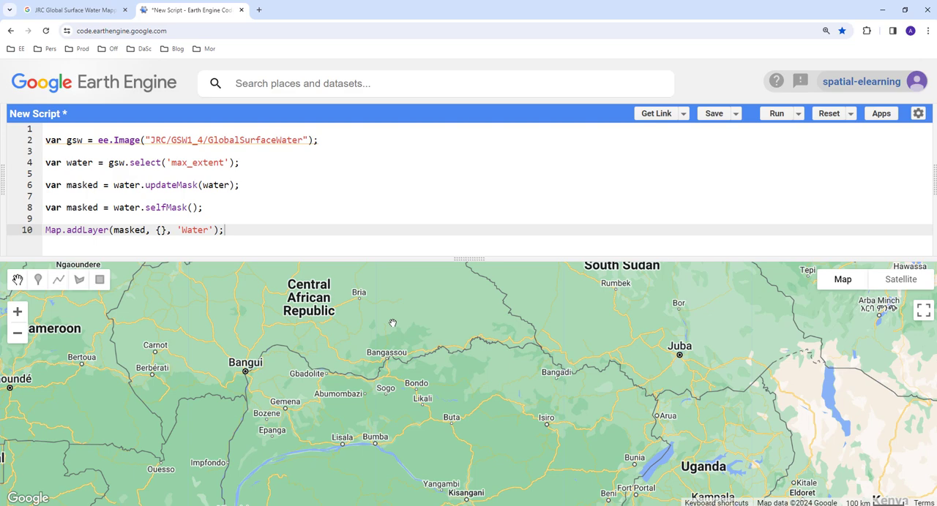
mouse_move(261, 282)
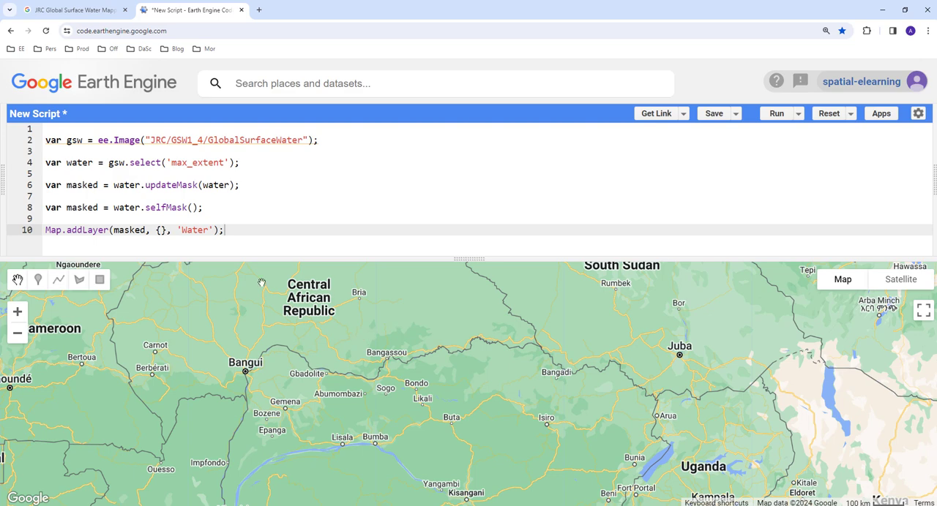
click(70, 9)
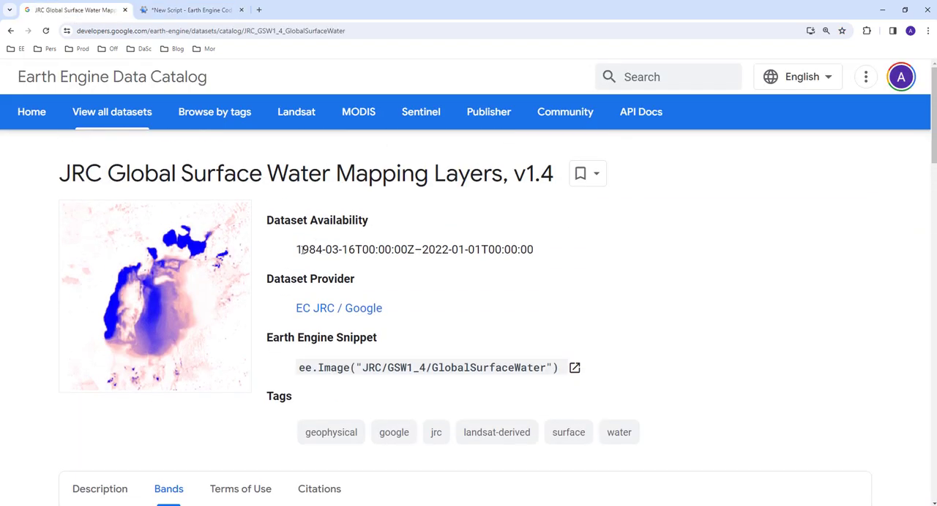
double_click(308, 249)
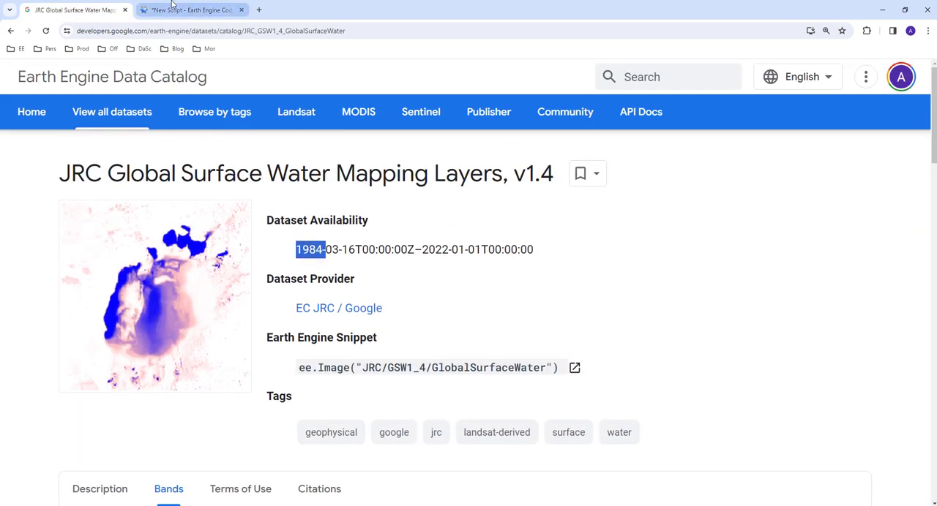
click(192, 9)
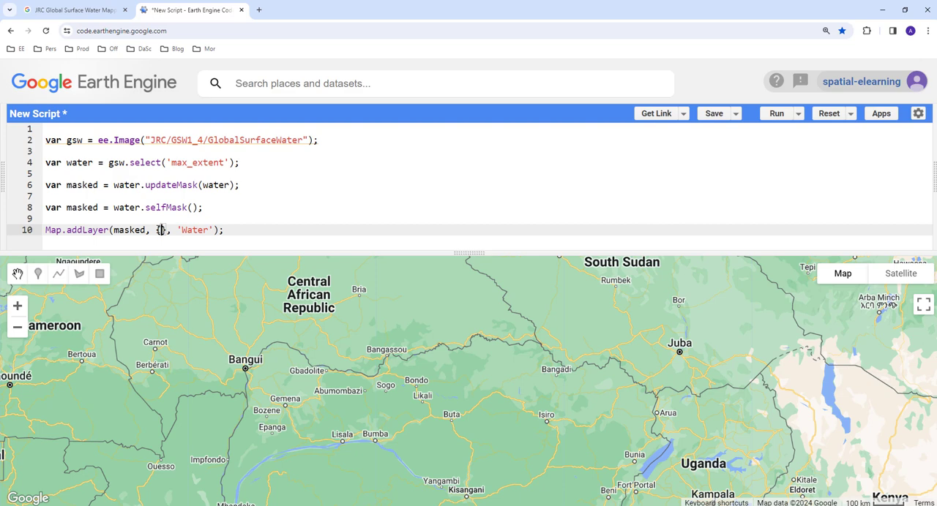
Set the Water layer's visualization to palette: 'blue' inside Map.addLayer.
text(palete)
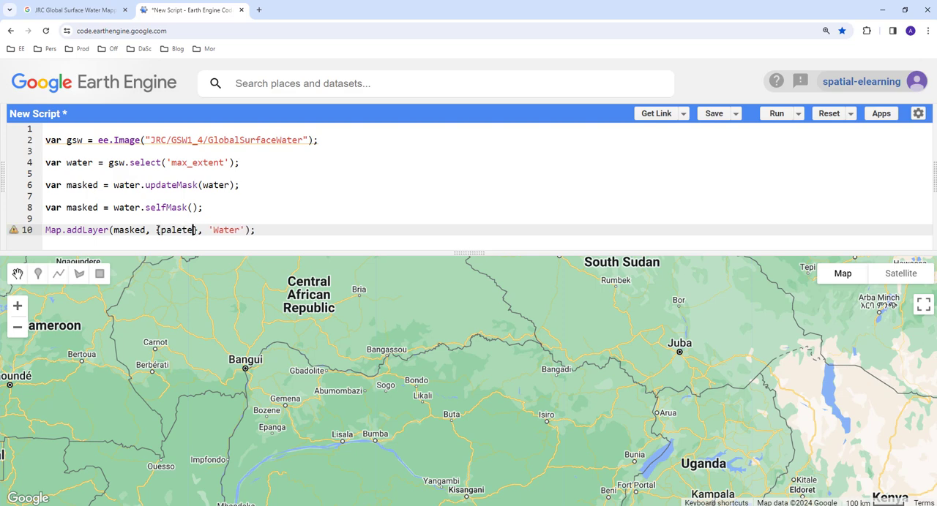
key(Backspace)
text(te: )
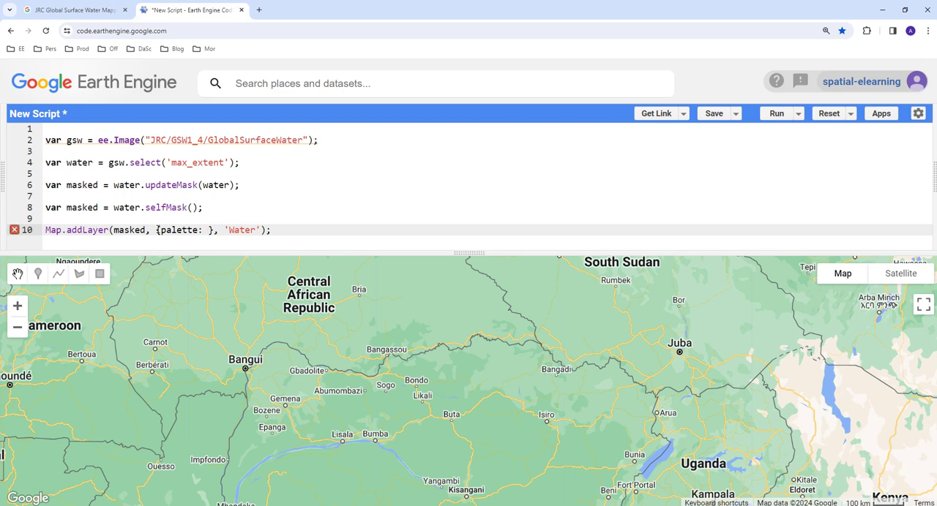
text('blue')
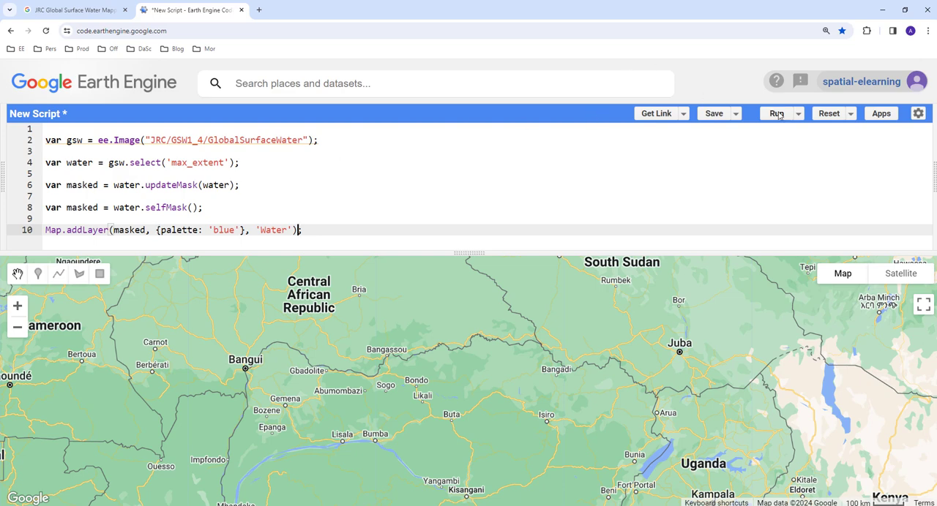
Run the script, show the Water layer, and pan to the lakes near Kigali.
click(776, 113)
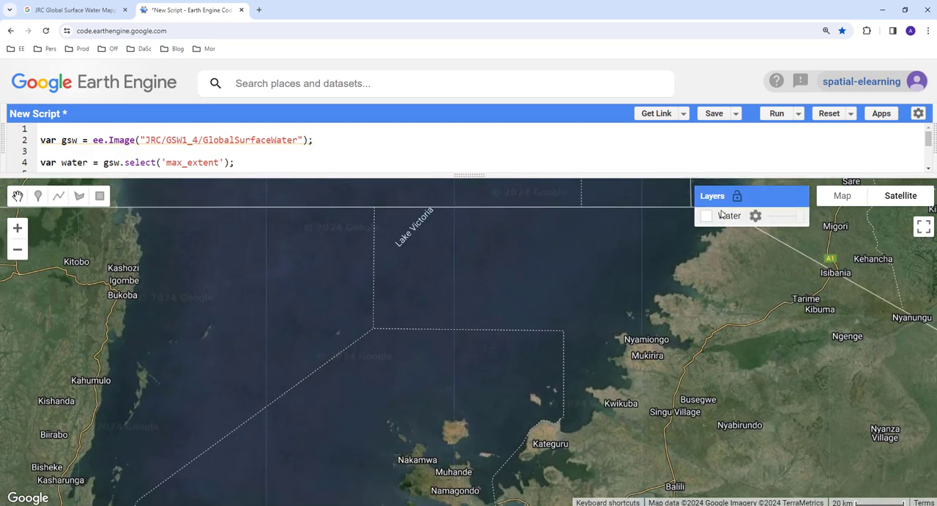
click(705, 215)
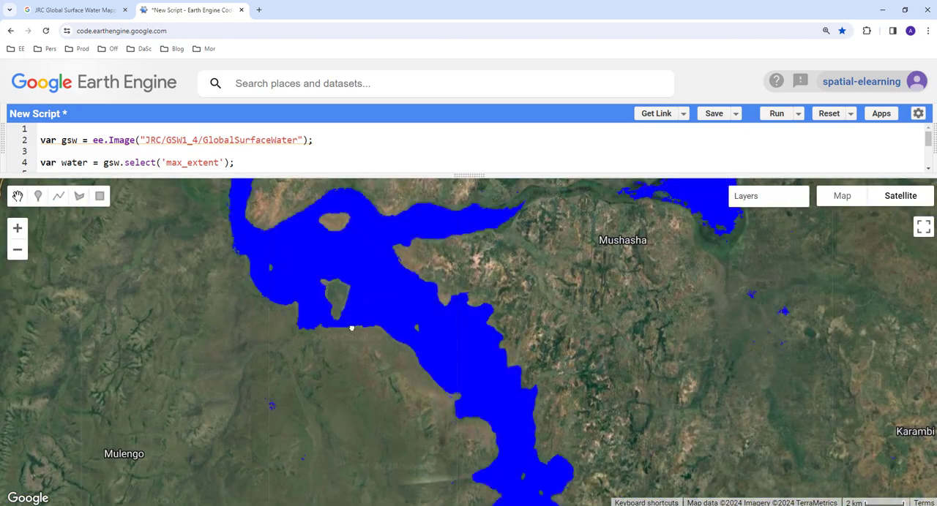
drag(352, 328, 314, 298)
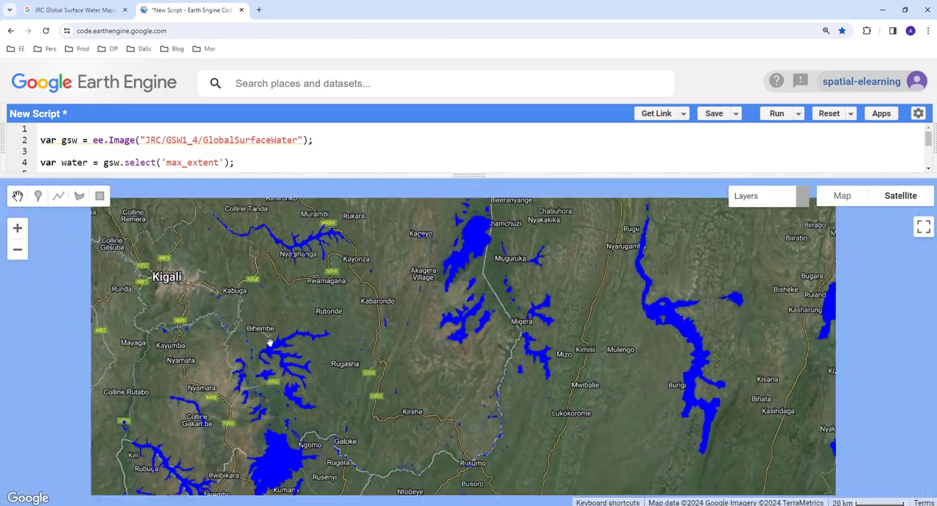
scroll(down, 3)
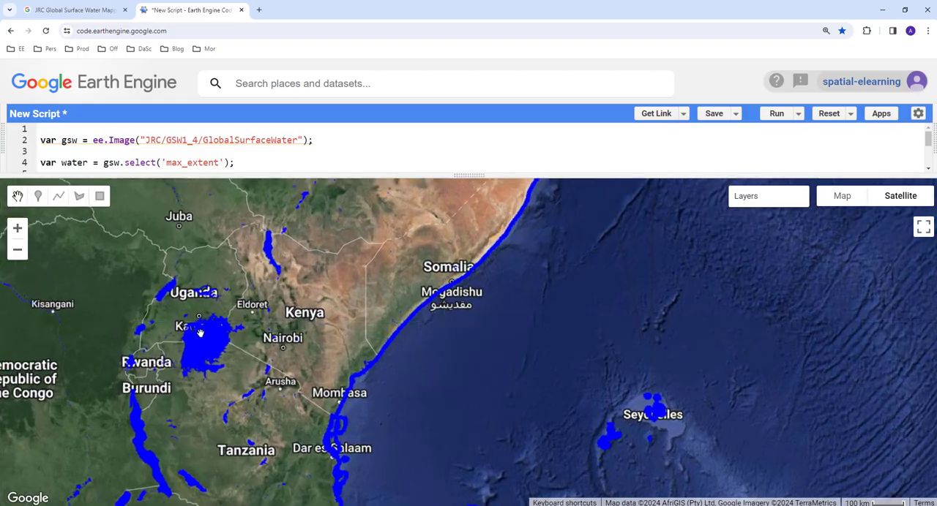
drag(199, 331, 260, 407)
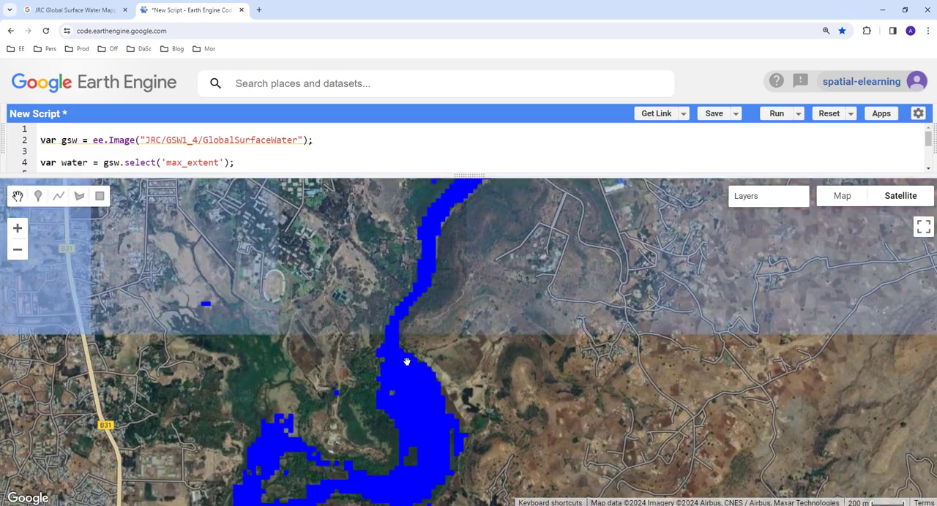
Zoom and pan the map to inspect blue water around Bahir Dar and the Blue Nile.
scroll(down, 3)
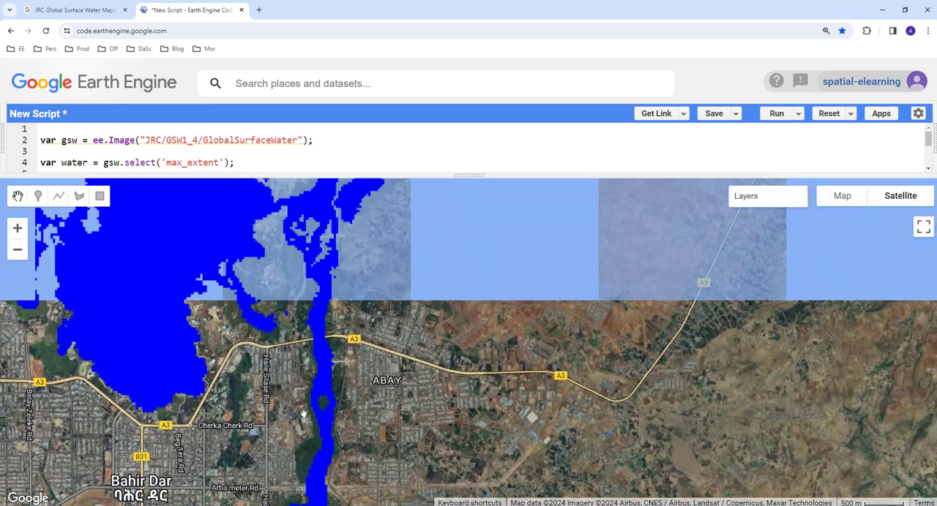
drag(304, 413, 302, 389)
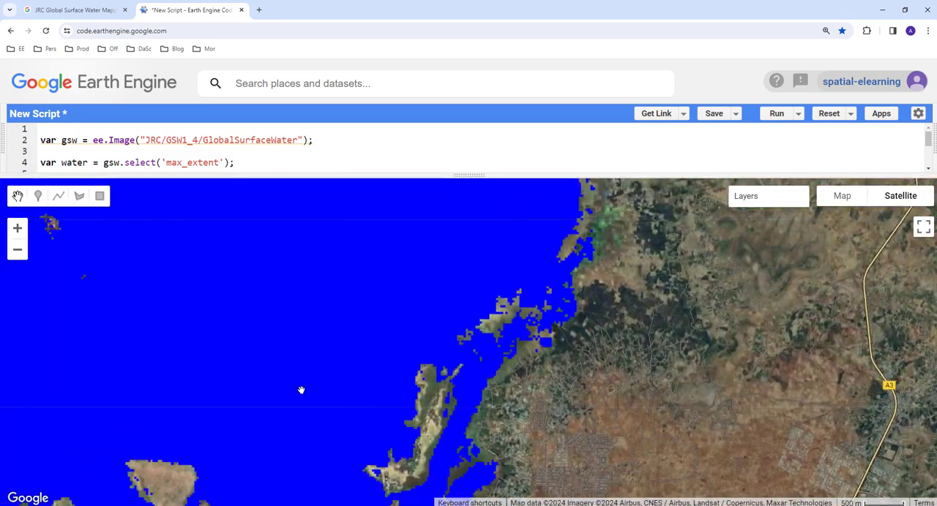
scroll(down, 3)
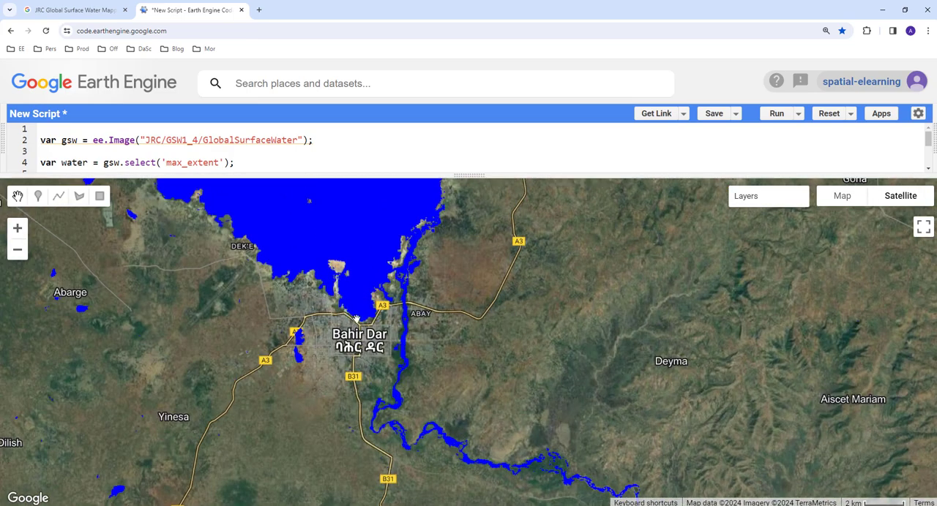
scroll(down, 3)
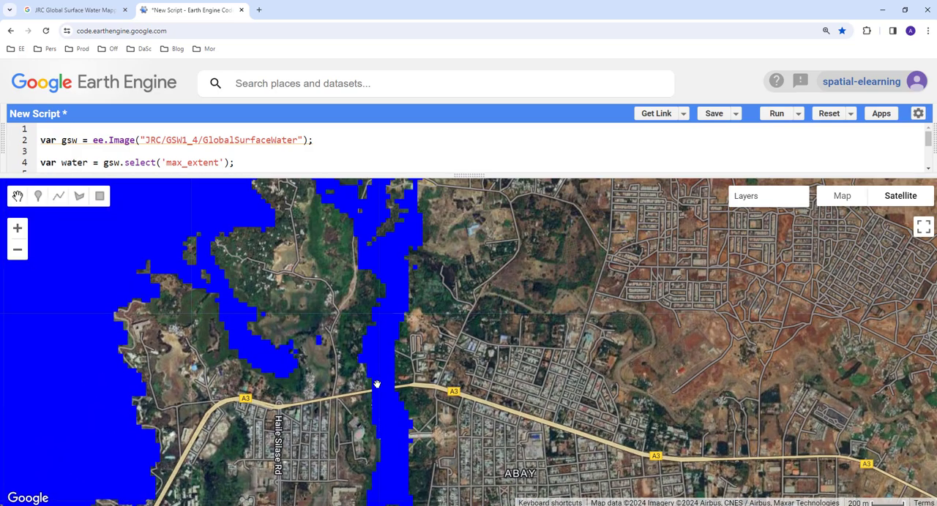
drag(378, 384, 358, 394)
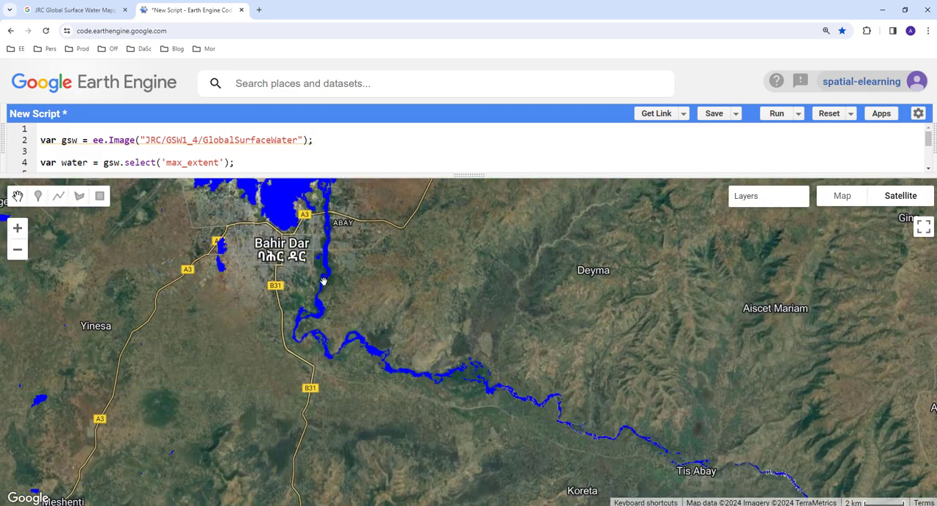
scroll(down, 3)
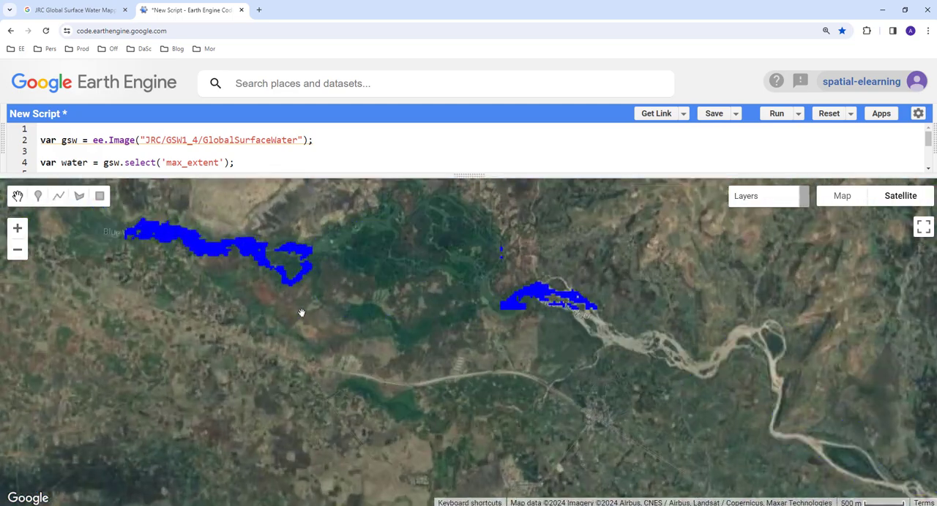
Return to the Data Catalog page and scroll to the JRC bands table.
click(70, 8)
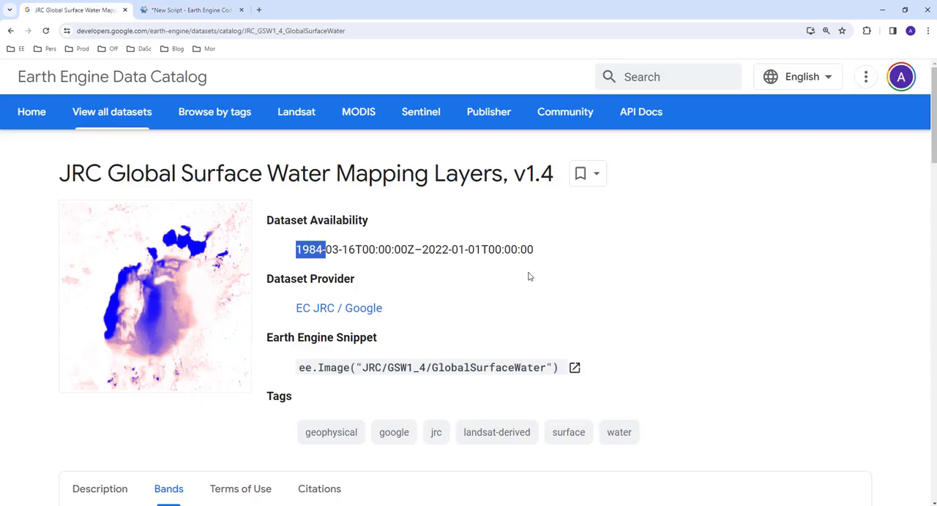
scroll(down, 3)
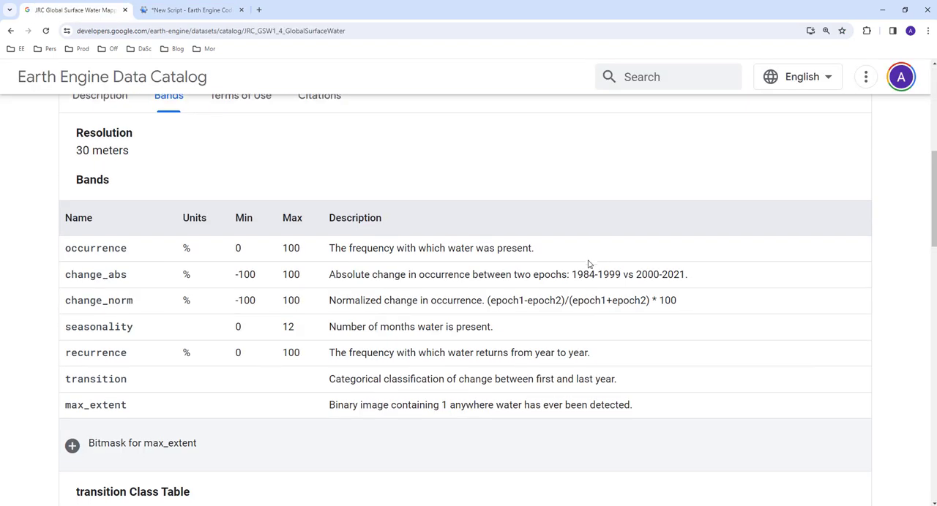